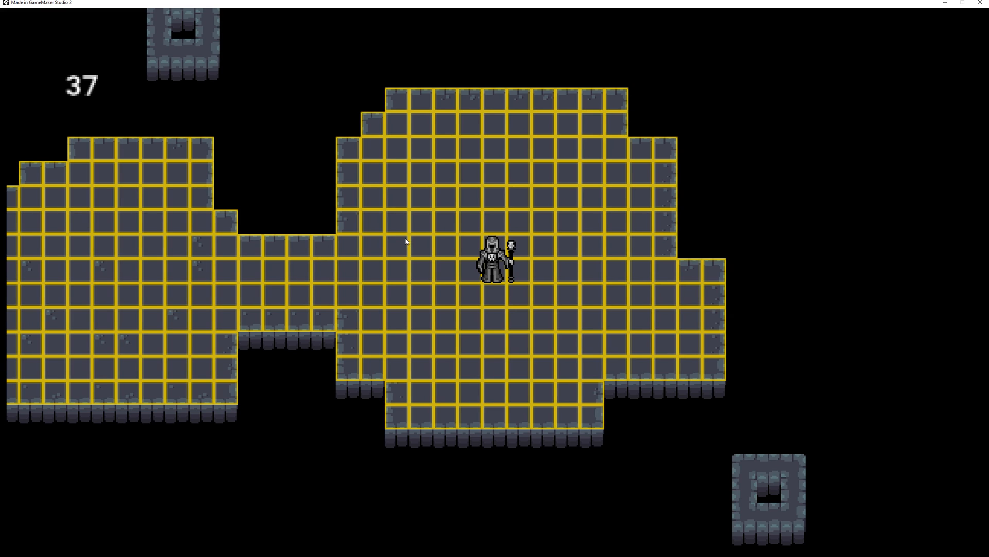
pyautogui.moveTo(403, 238)
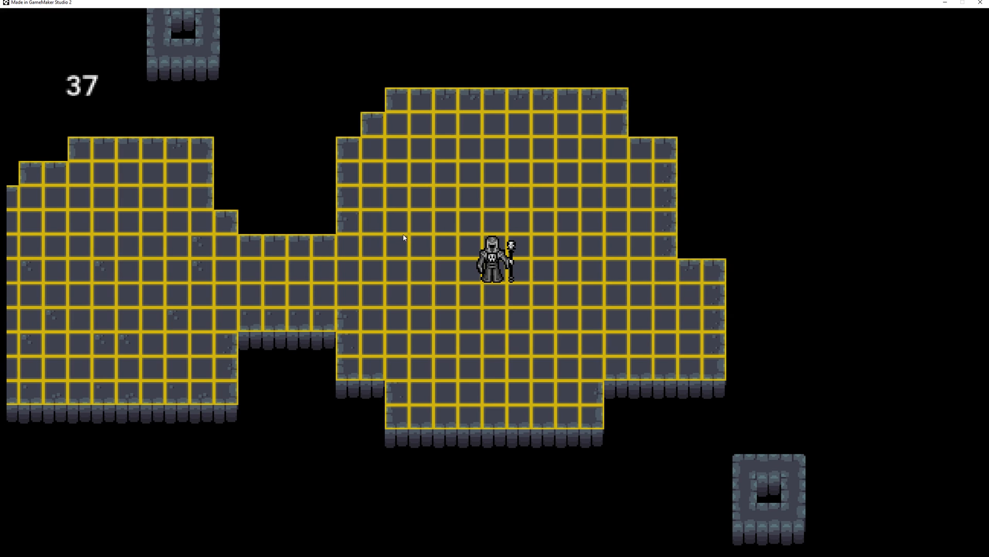
pyautogui.moveTo(563, 261)
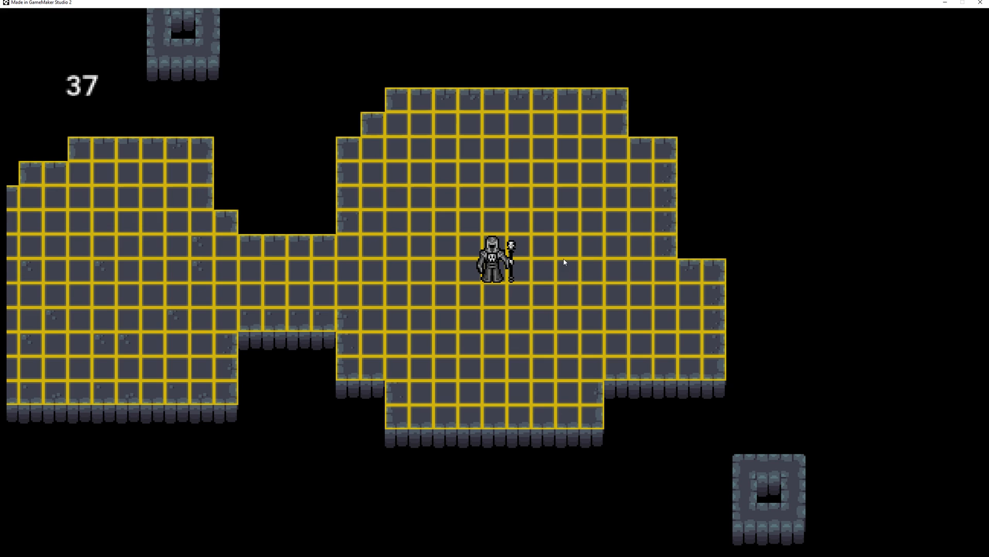
pyautogui.moveTo(472, 261)
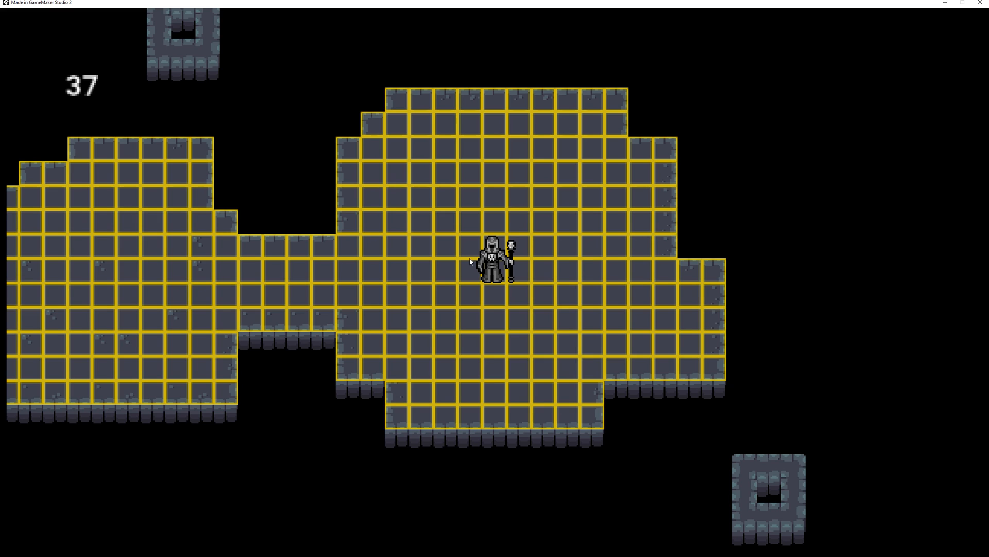
pyautogui.moveTo(468, 40)
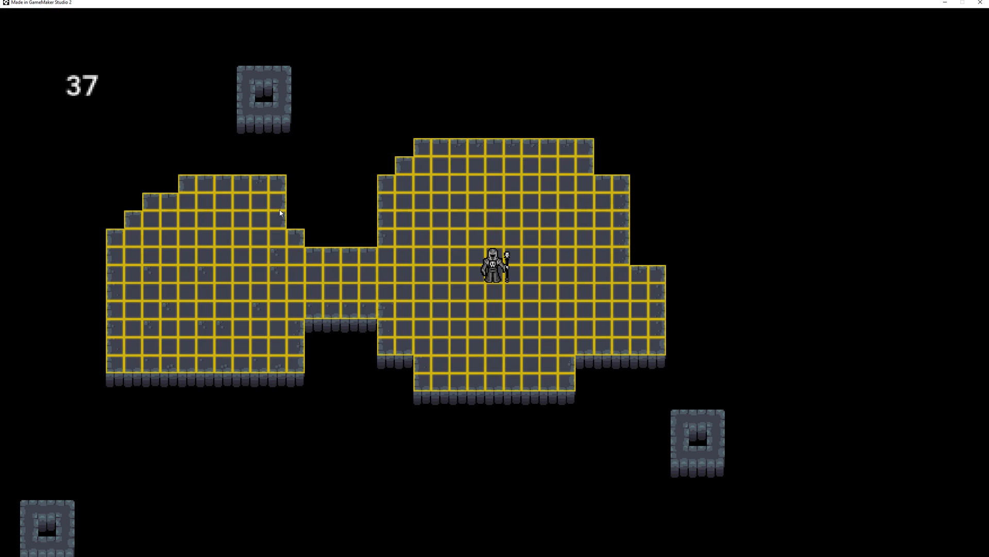
pyautogui.moveTo(497, 247)
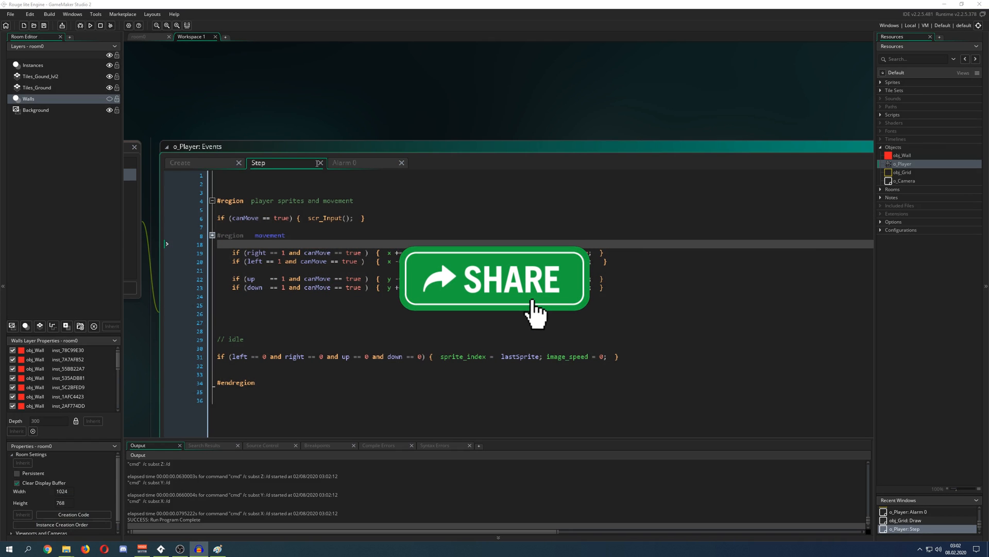
# Step: Inspect room0's Instances and Walls layers with red obj_Wall instances, then launch Paint
pyautogui.click(140, 36)
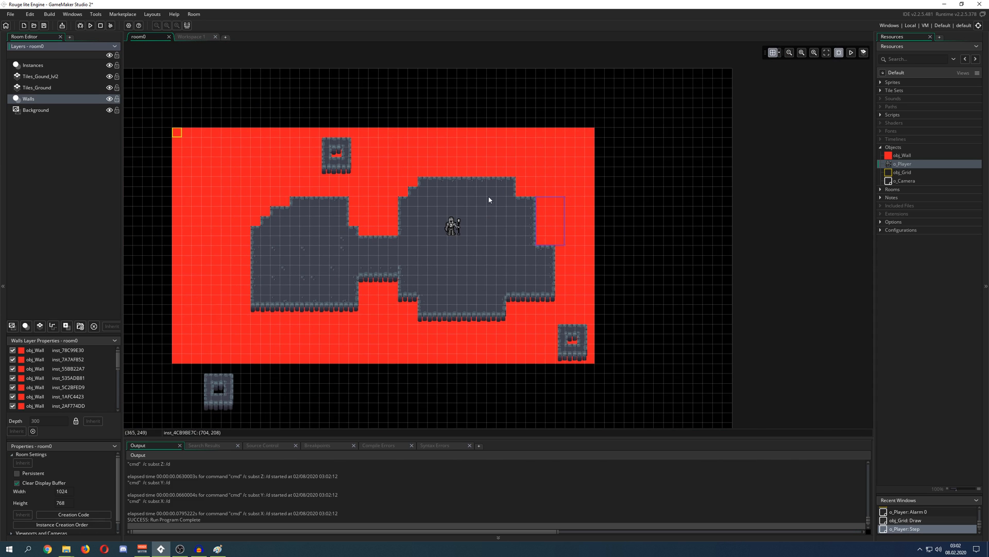
pyautogui.click(903, 172)
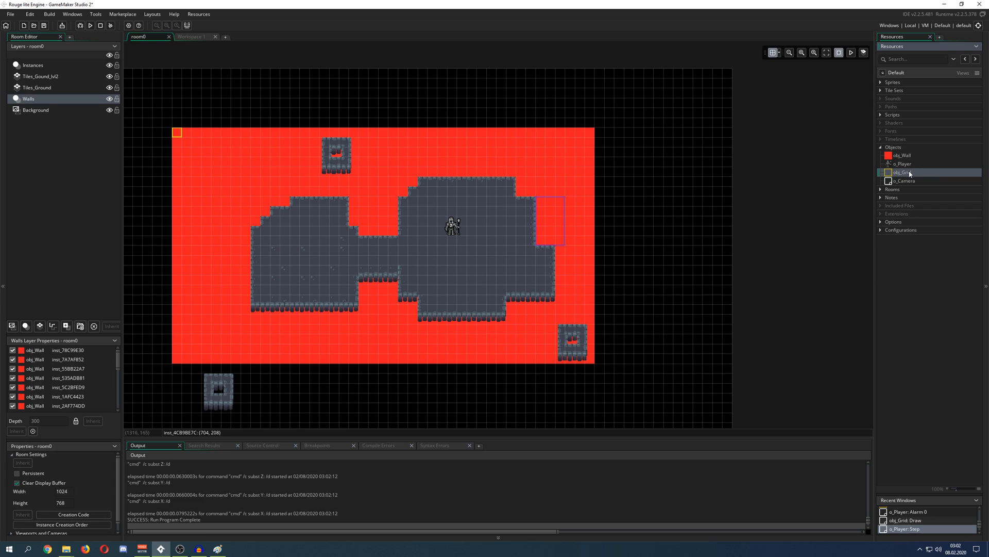
pyautogui.moveTo(178, 138)
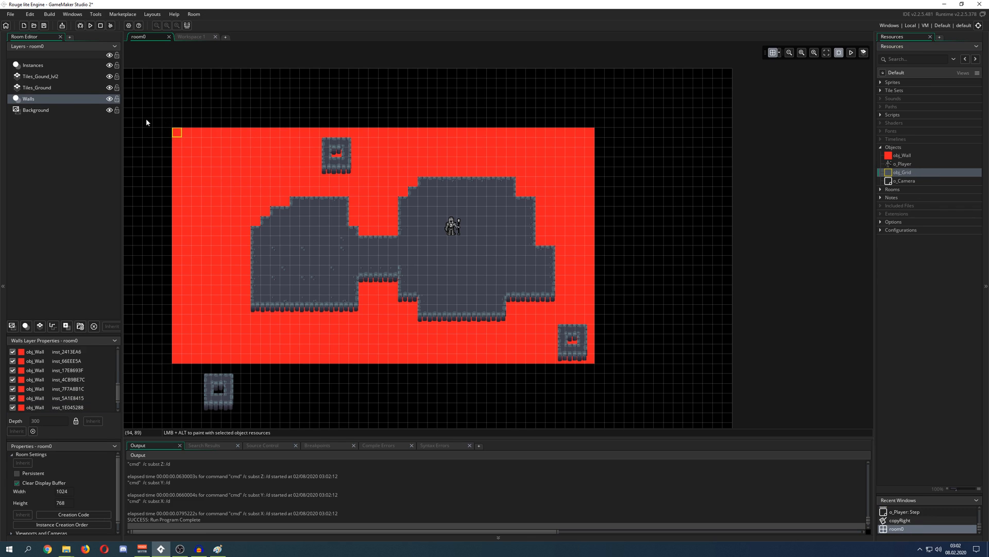
pyautogui.click(33, 65)
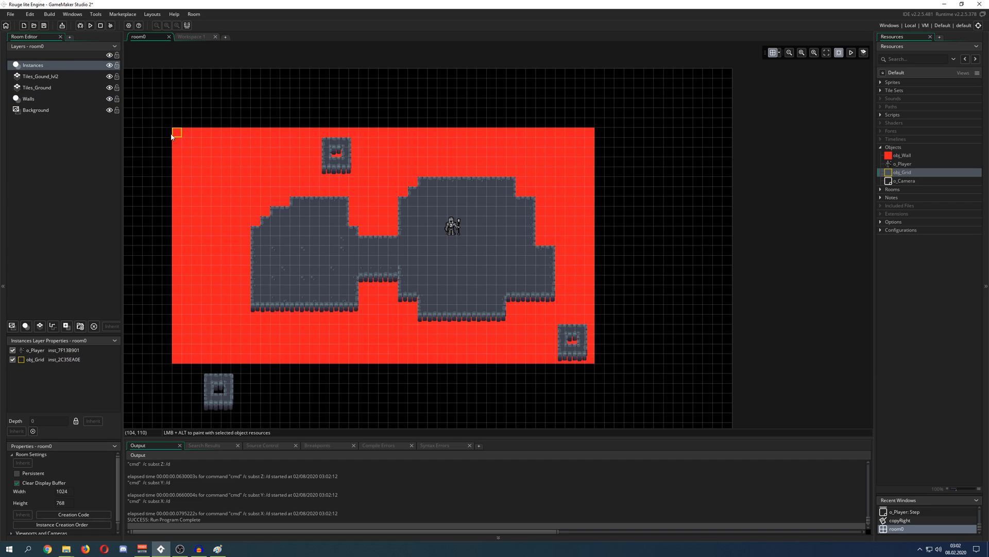
pyautogui.moveTo(187, 137)
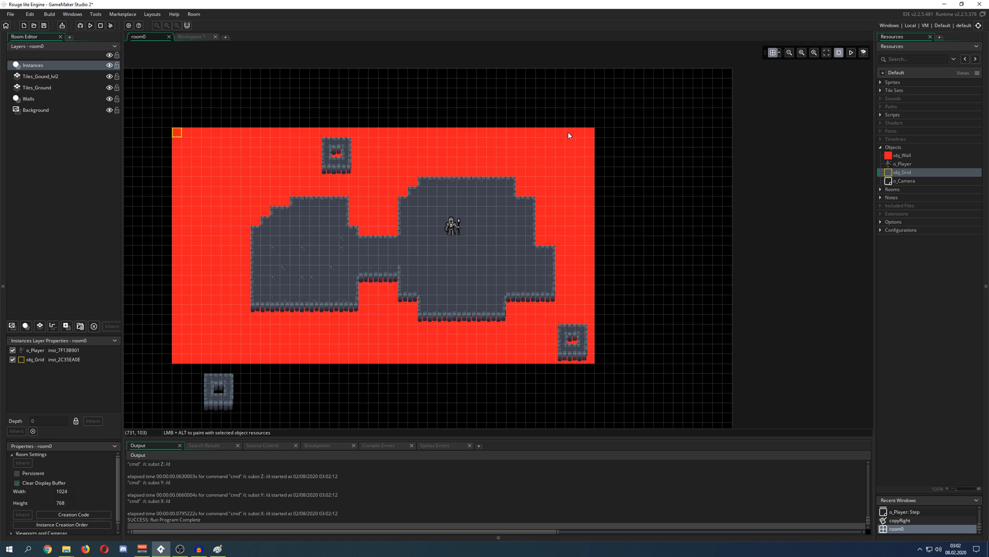
pyautogui.moveTo(223, 125)
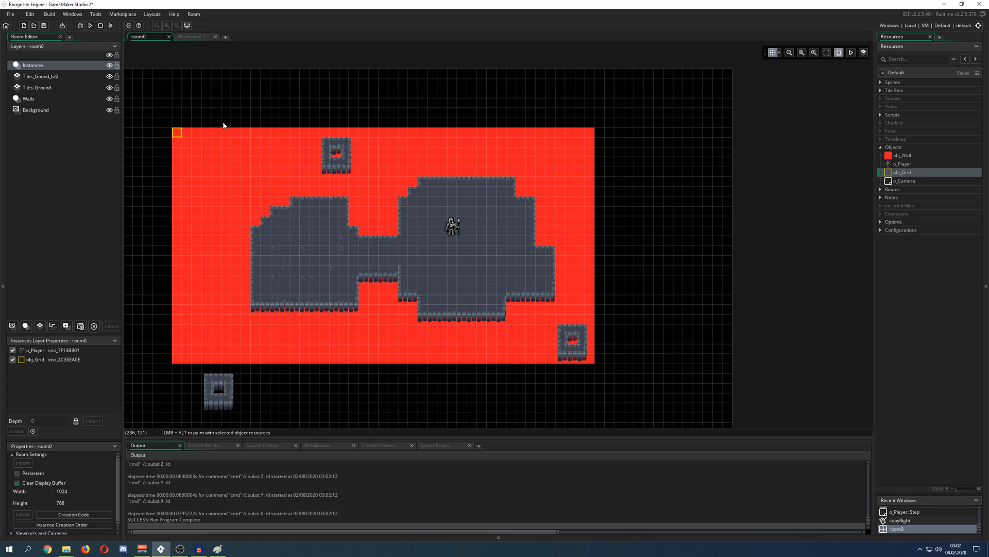
pyautogui.moveTo(612, 323)
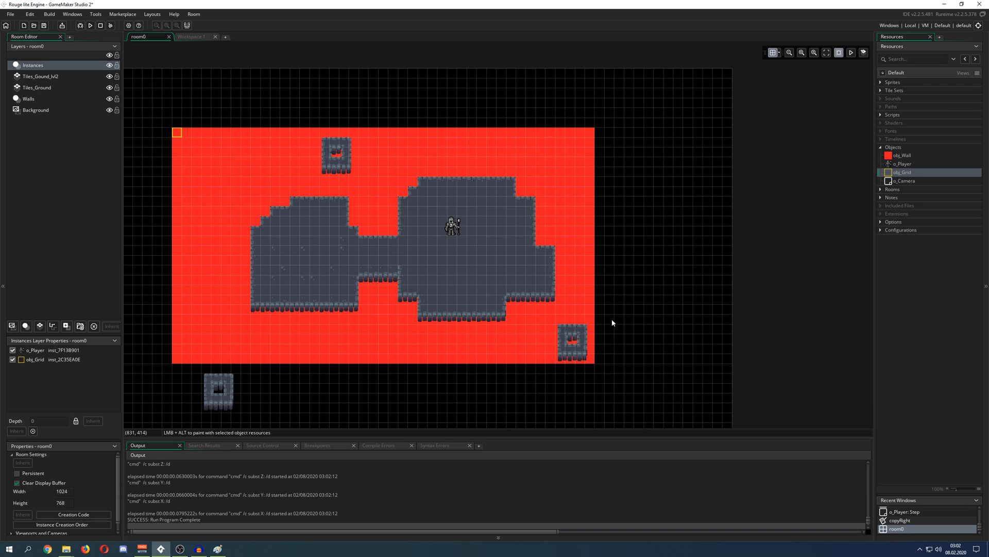
pyautogui.moveTo(240, 245)
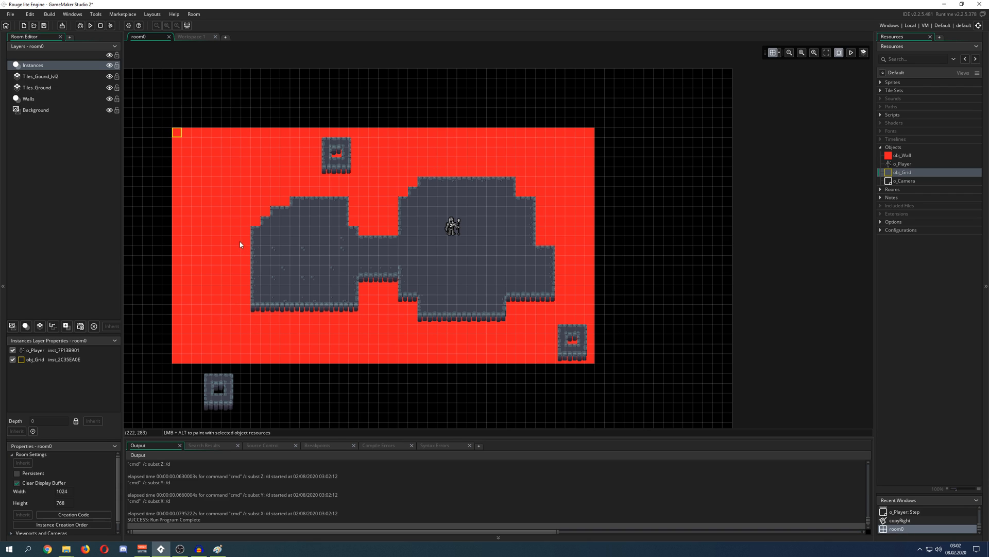
pyautogui.moveTo(206, 136)
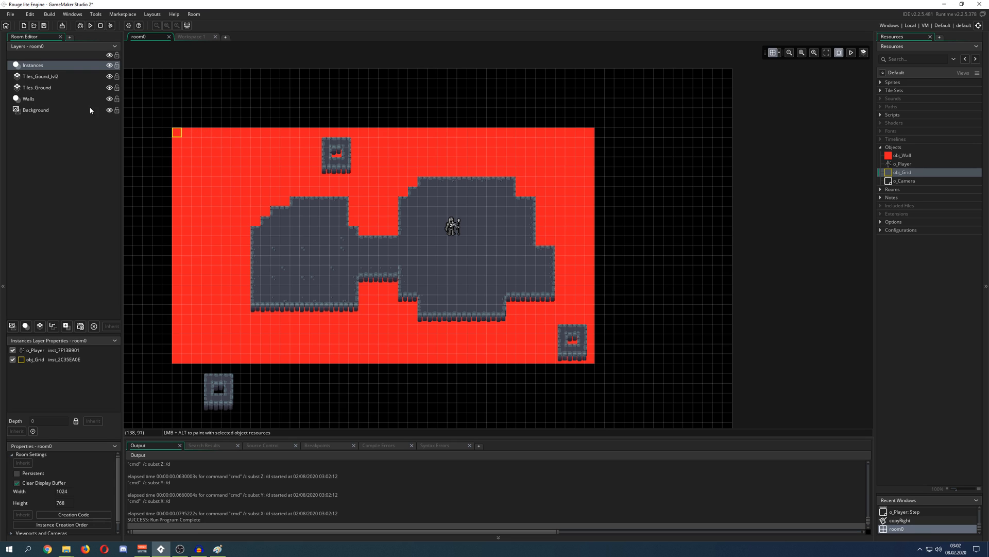
pyautogui.click(28, 99)
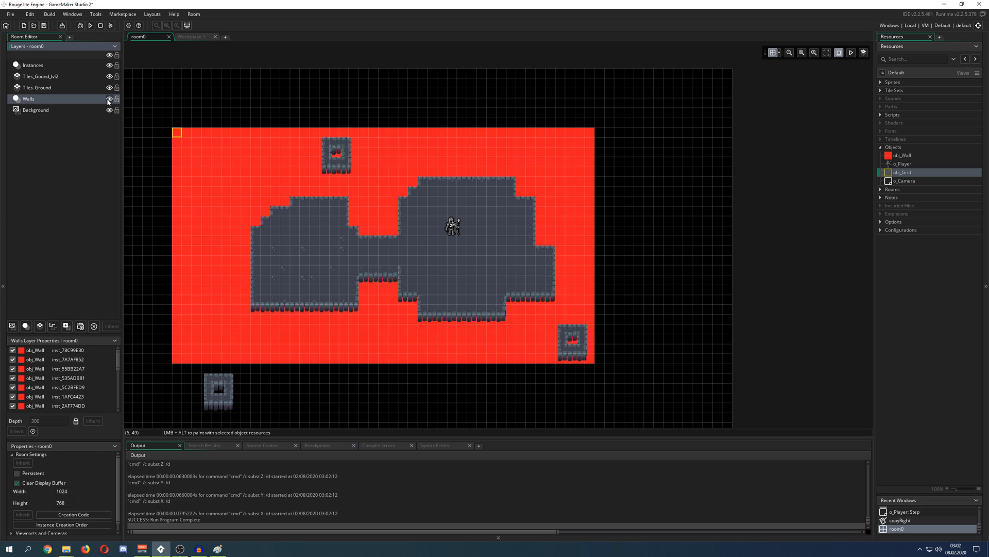
pyautogui.click(109, 102)
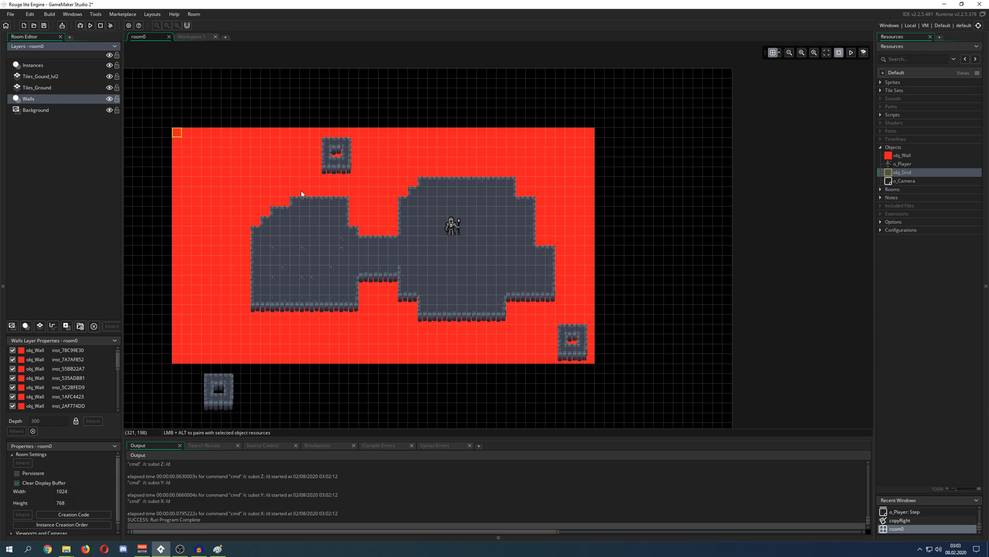
pyautogui.moveTo(197, 141)
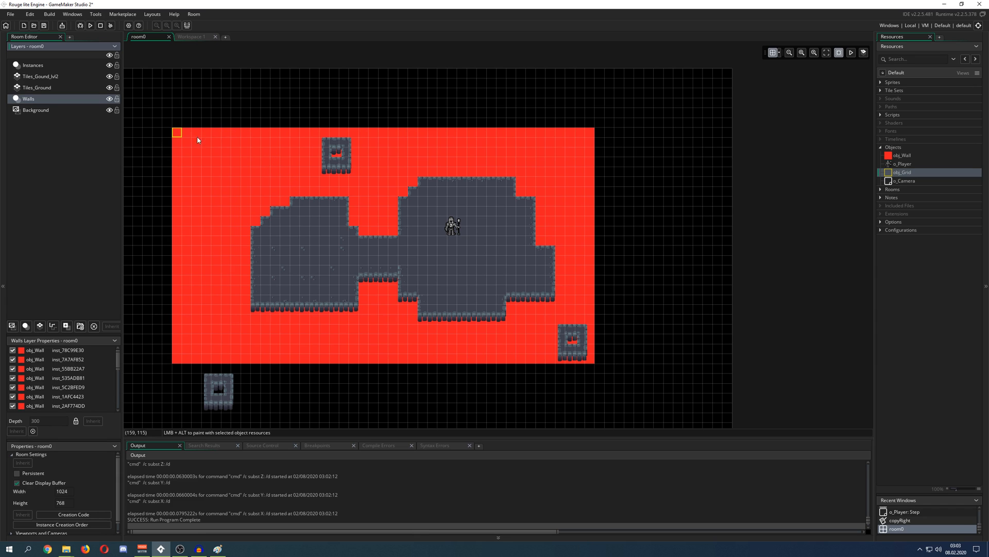
pyautogui.moveTo(213, 166)
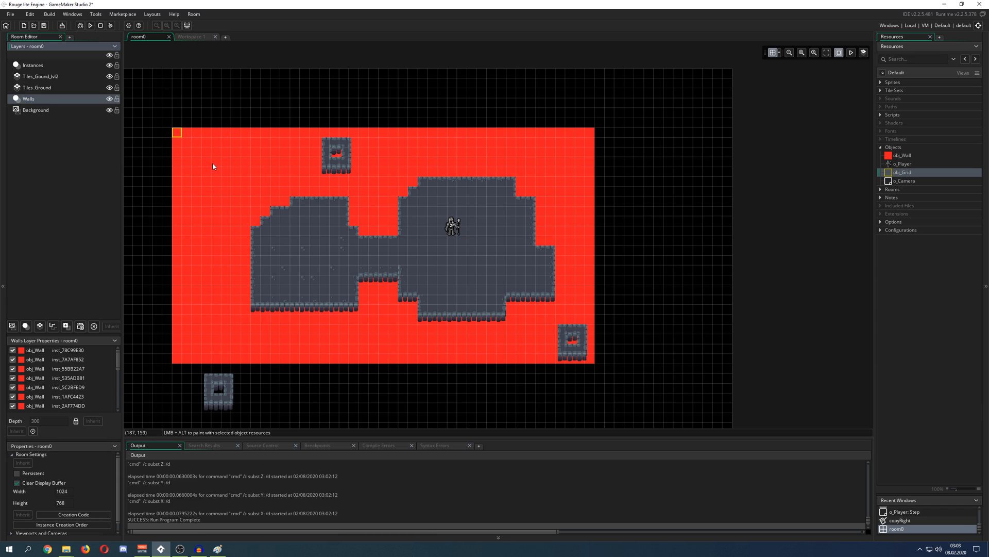
pyautogui.moveTo(180, 138)
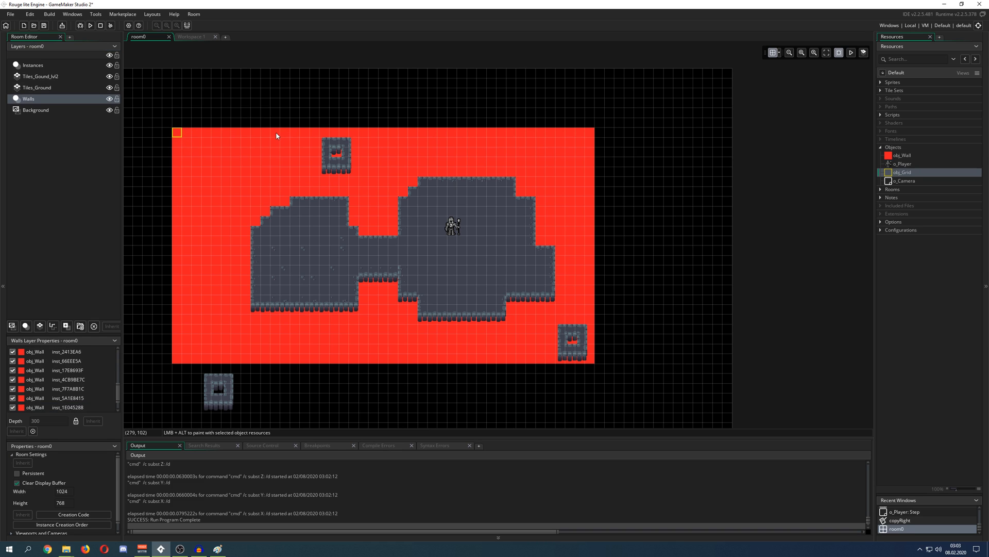
pyautogui.click(217, 548)
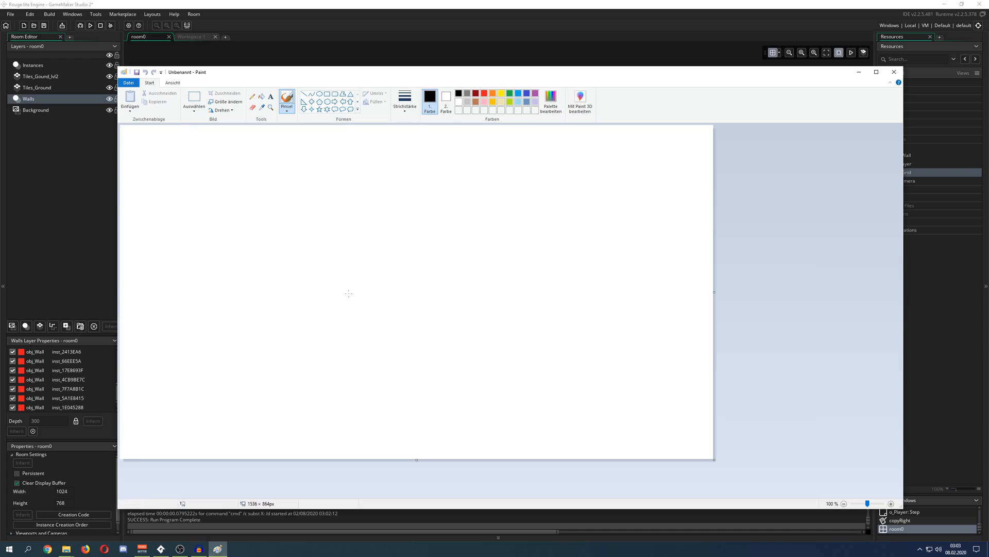
# Step: Hand-write red notes A, [x,y], i, j and 1, 2 with the brush
pyautogui.click(404, 101)
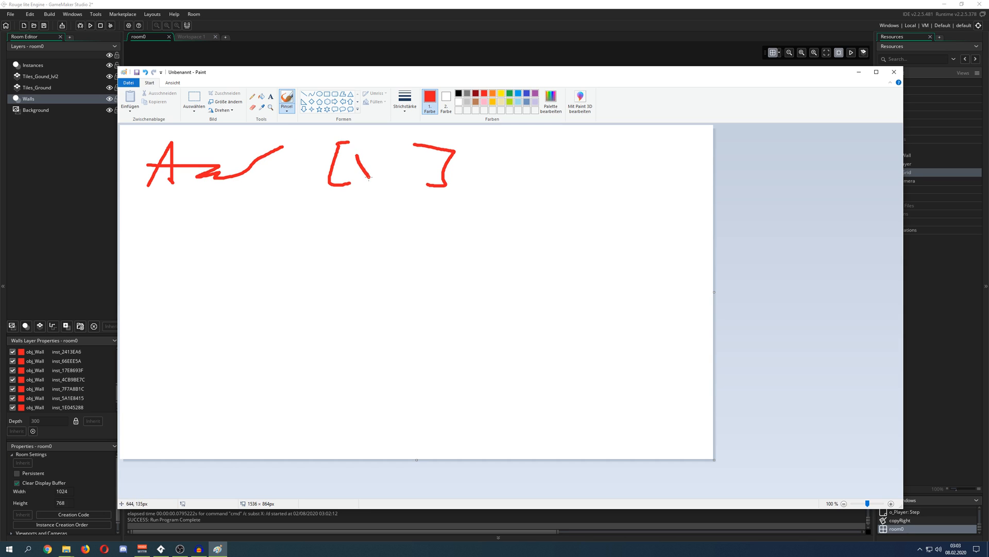
pyautogui.moveTo(354, 154); pyautogui.dragTo(372, 180)
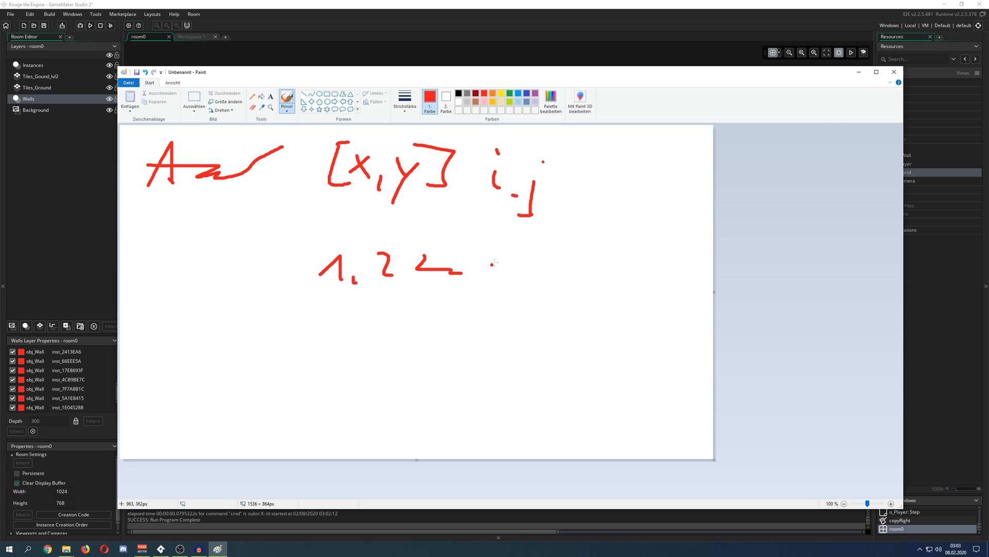
pyautogui.moveTo(495, 262); pyautogui.dragTo(526, 268)
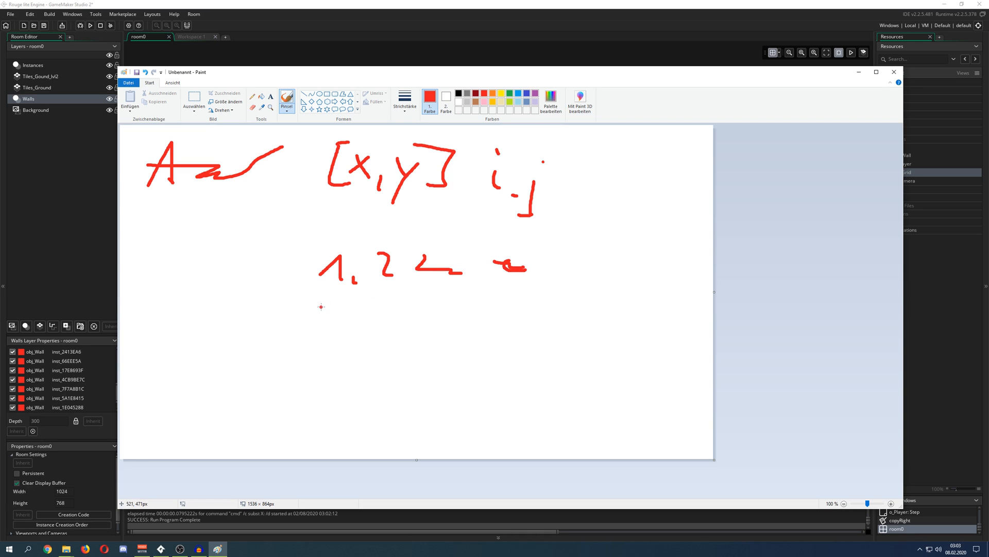
pyautogui.moveTo(604, 268)
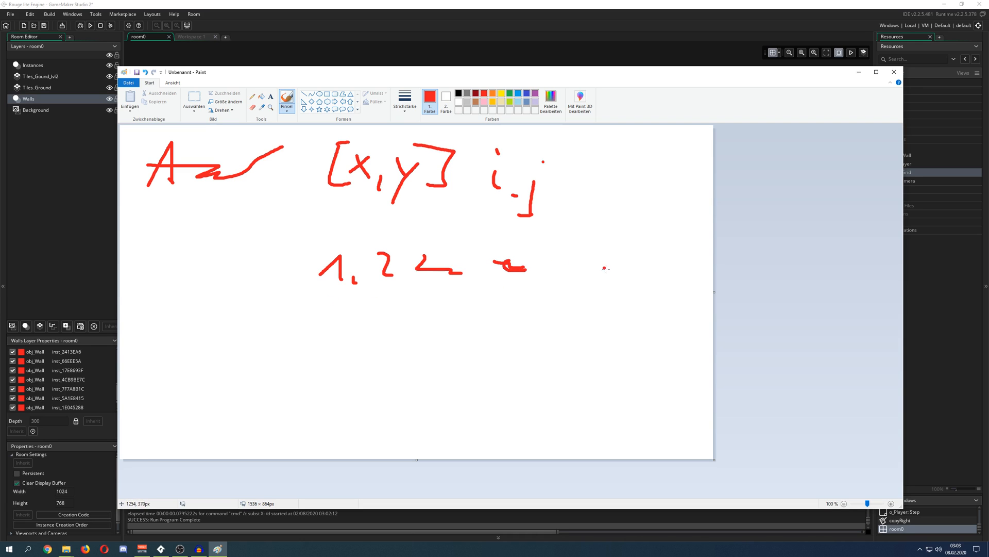
pyautogui.moveTo(631, 258); pyautogui.dragTo(622, 287)
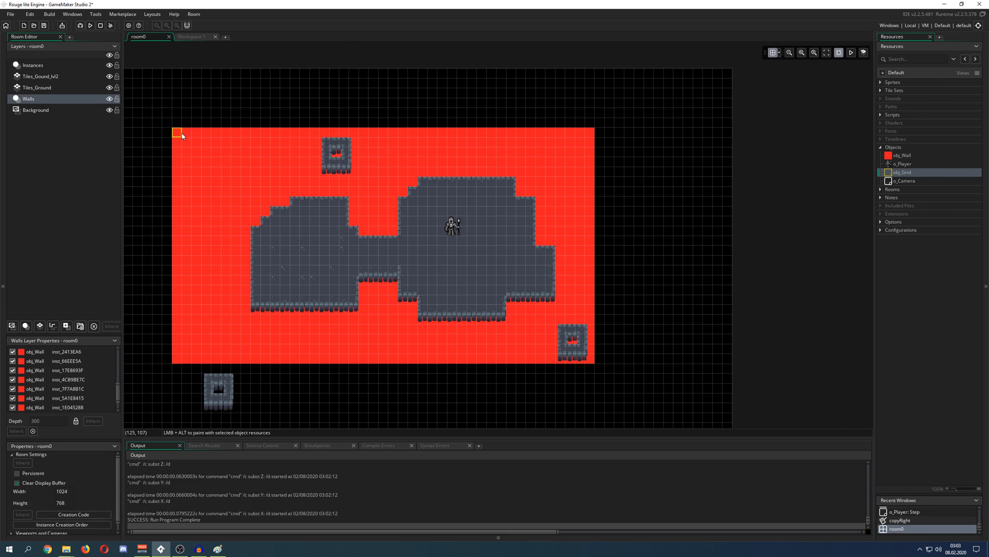
pyautogui.moveTo(605, 132)
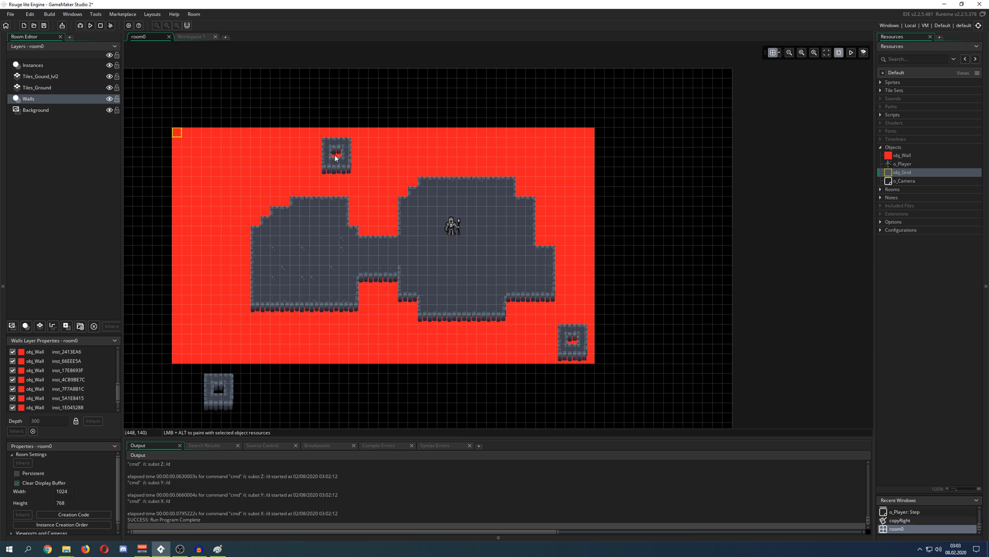
pyautogui.moveTo(169, 157)
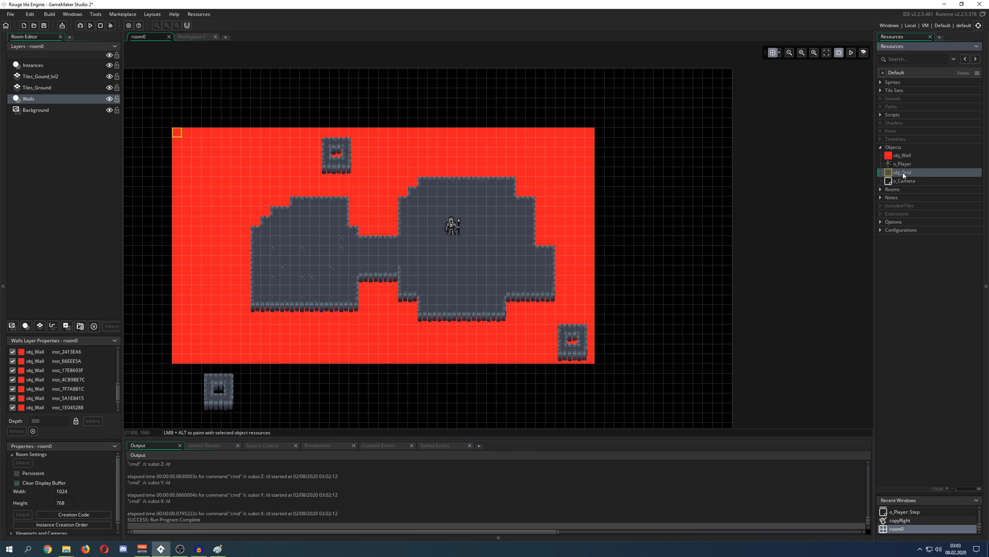
# Step: Open obj_Grid's Create event with its nested gridArray[i,j] = 1 loop
pyautogui.doubleClick(901, 171)
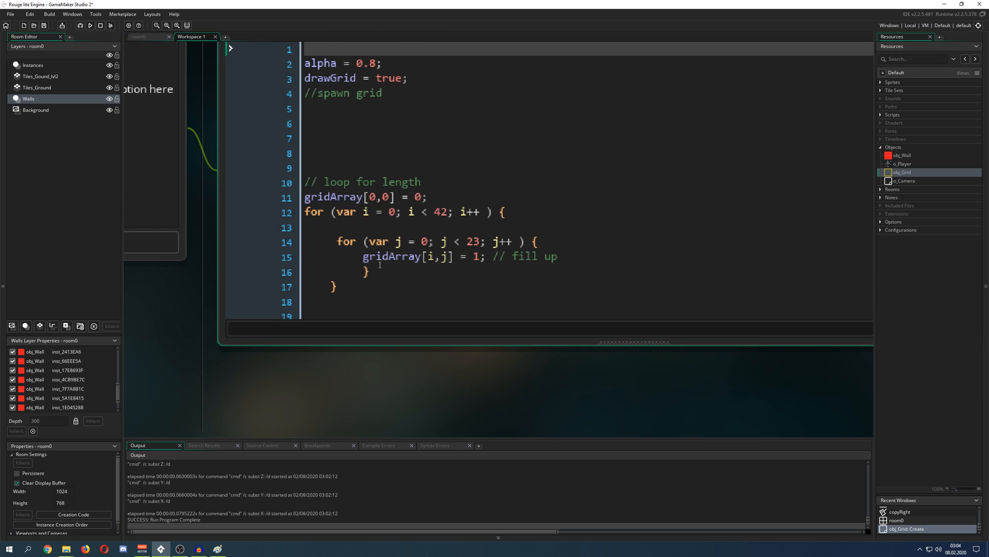
# Step: Review obj_Grid's Create and Draw code drawing spr_Grid where gridArray[i,j] is 1
pyautogui.click(366, 271)
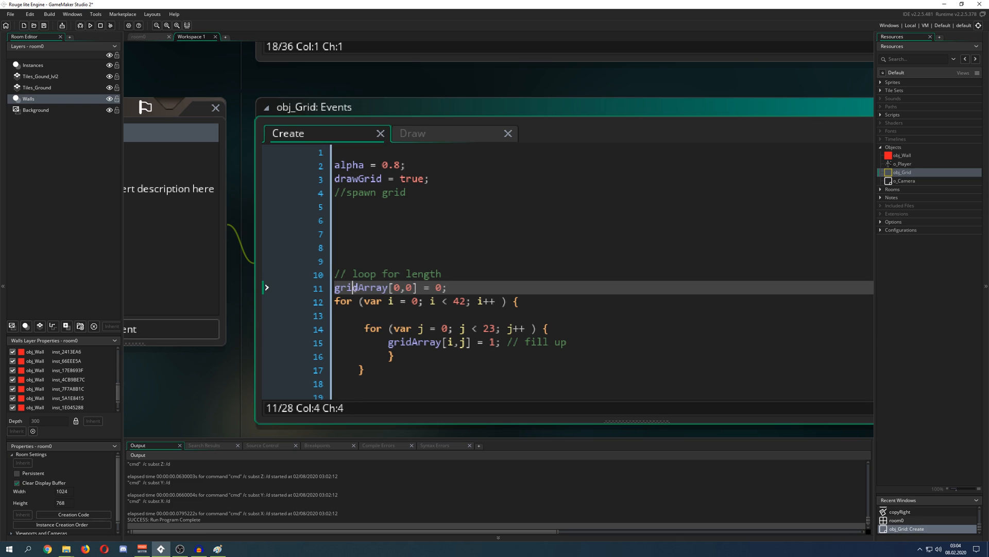
pyautogui.click(412, 133)
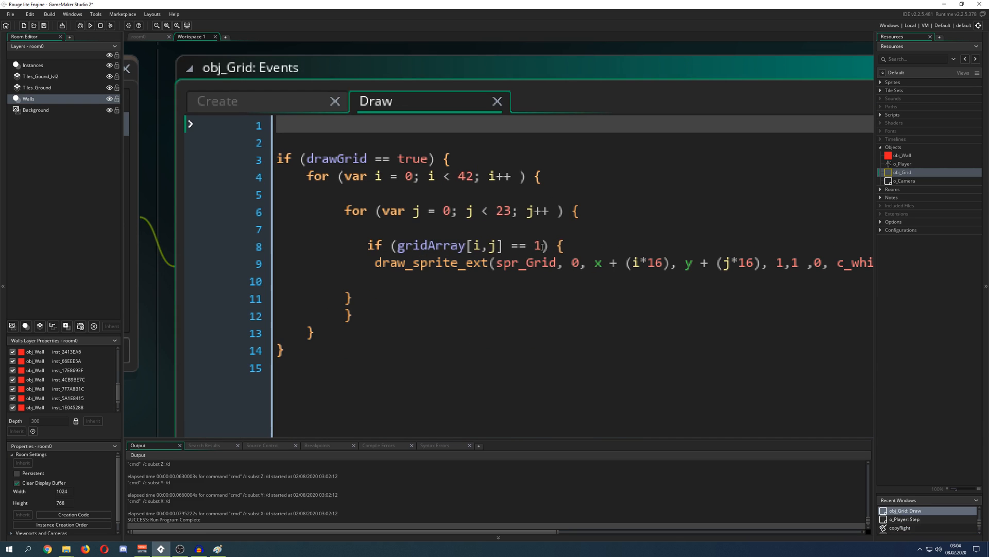
pyautogui.click(546, 176)
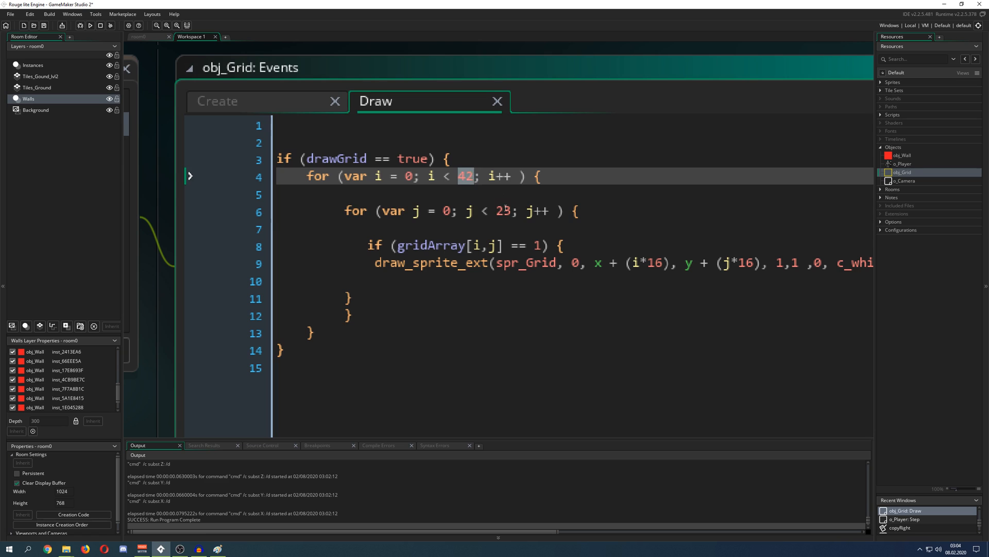
pyautogui.click(146, 36)
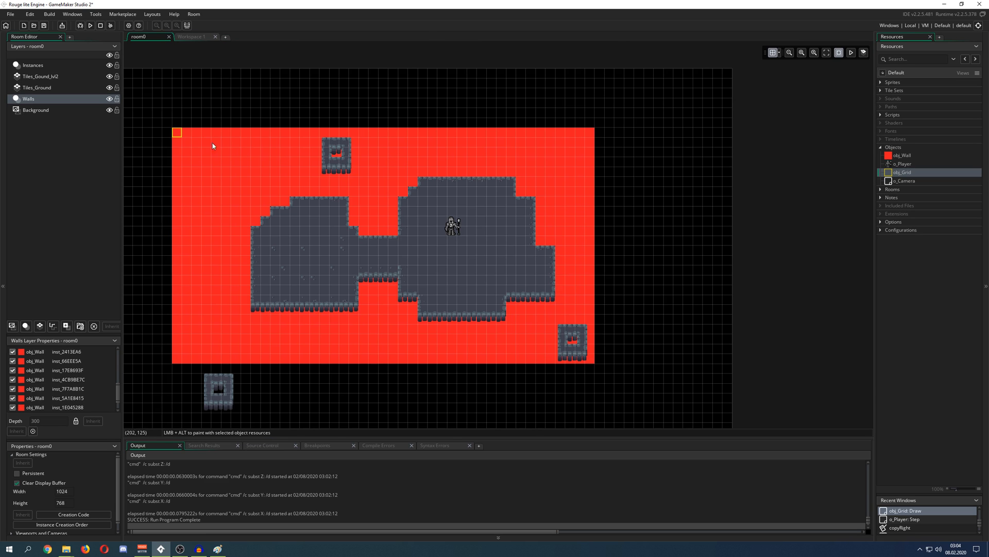
pyautogui.moveTo(593, 126)
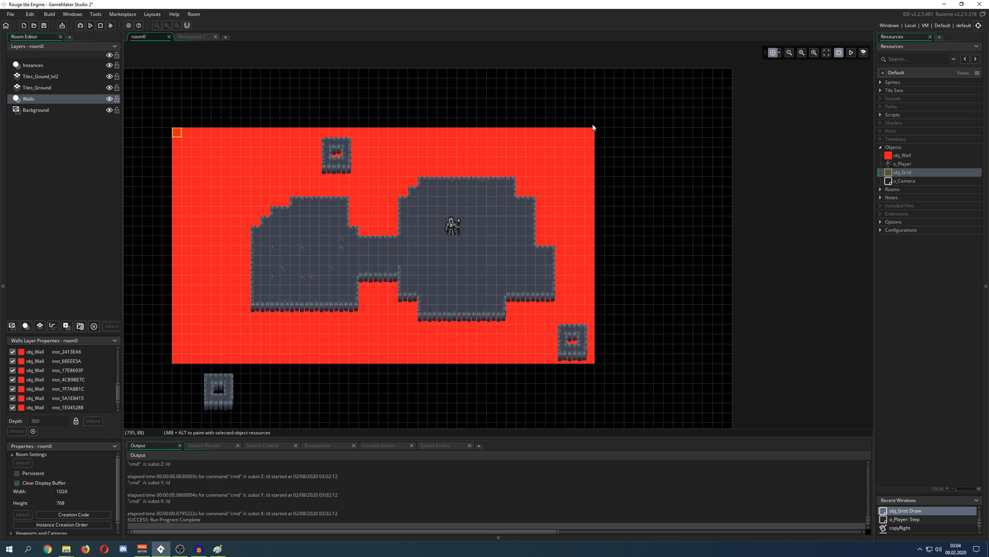
pyautogui.moveTo(579, 363)
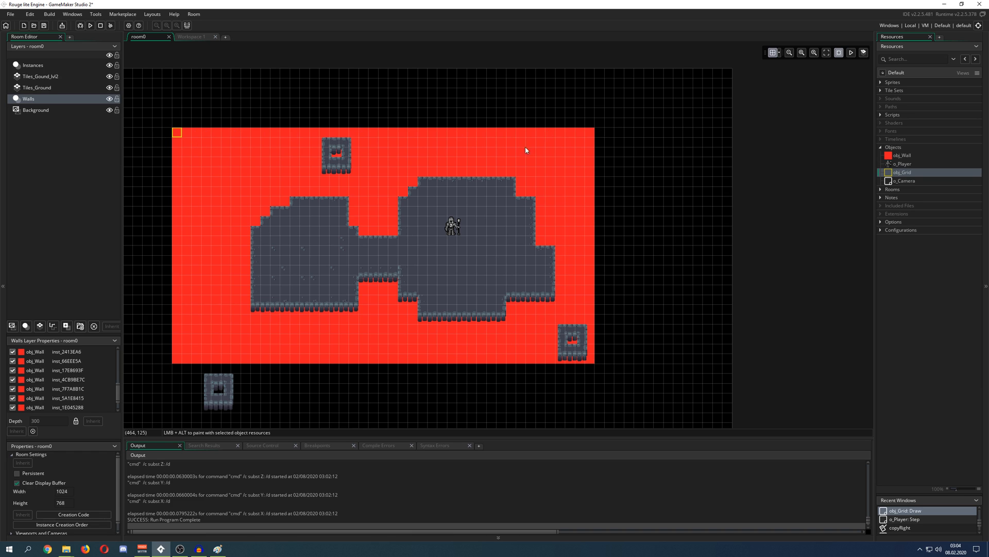
pyautogui.moveTo(192, 38)
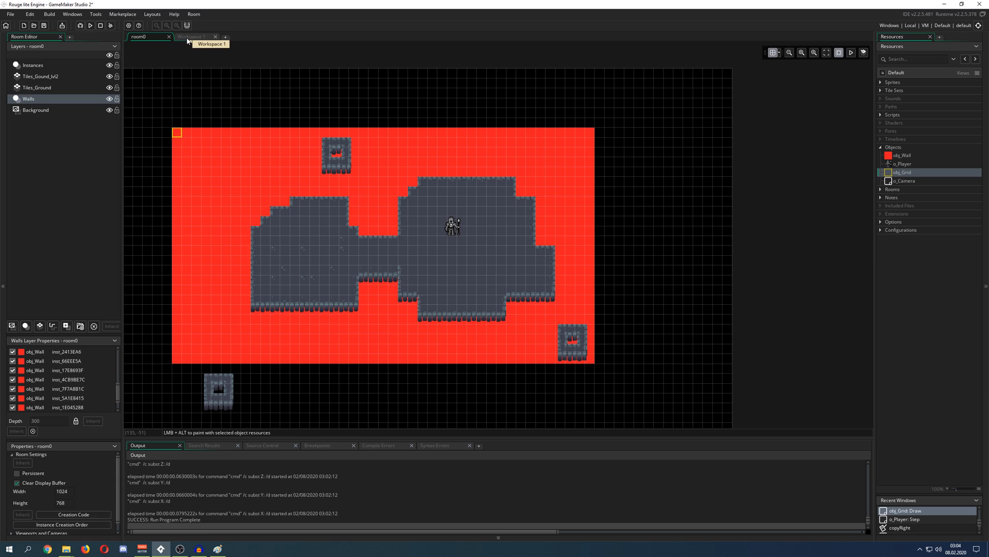
# Step: Return to obj_Grid's Draw event, focusing on the gridArray[i,j] == 1 check
pyautogui.click(192, 37)
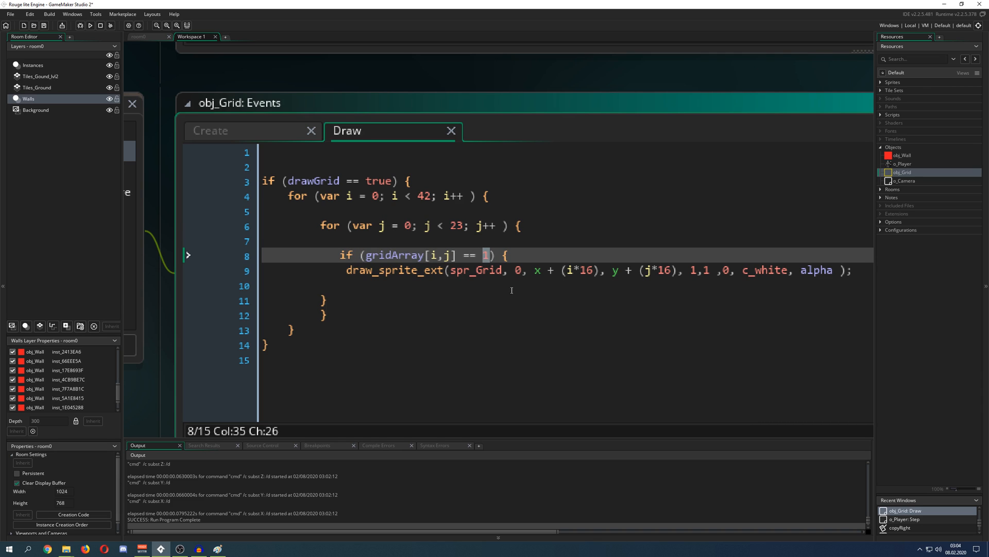
pyautogui.moveTo(505, 294)
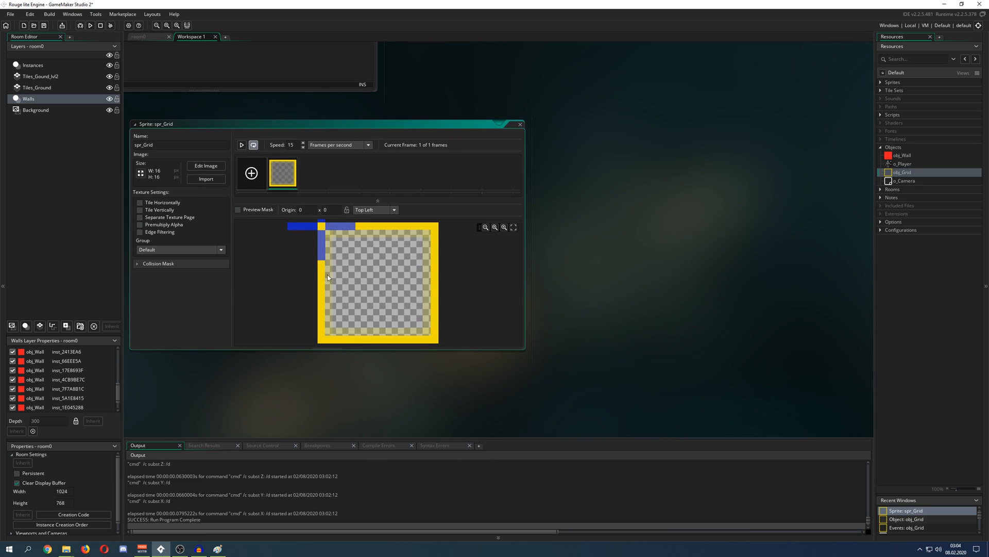
# Step: Inspect spr_Grid, the draw_sprite_ext j offset, and the gridArray fill-up line
pyautogui.click(519, 123)
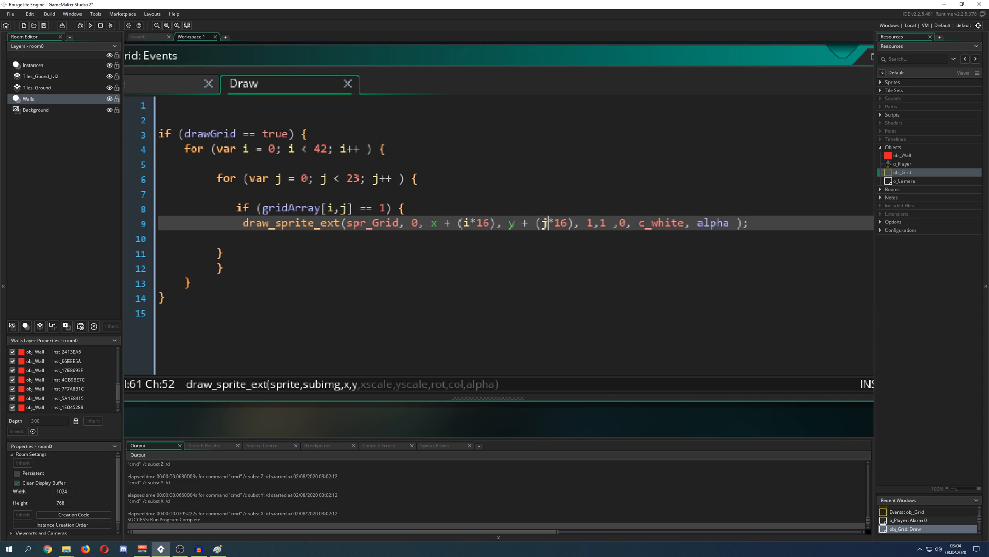
pyautogui.click(542, 223)
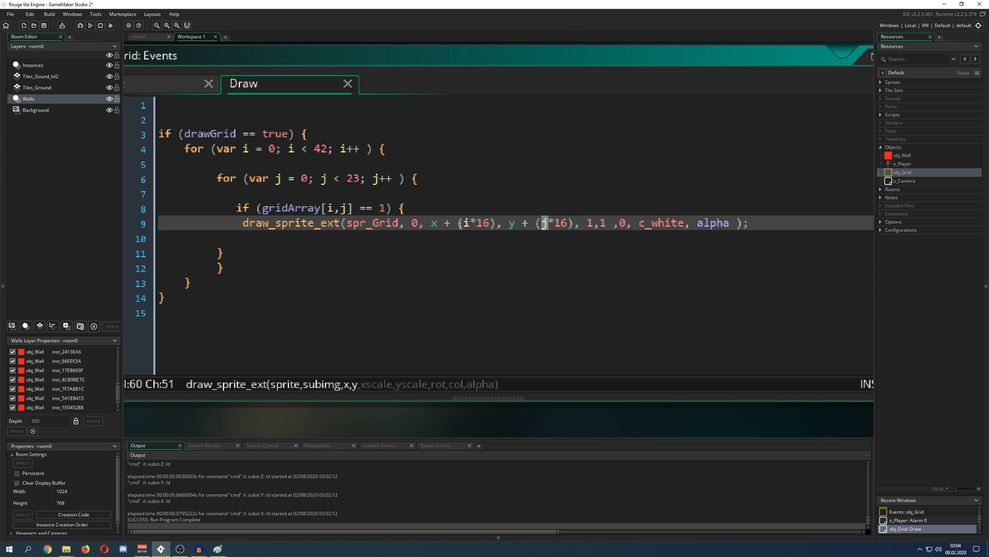
pyautogui.doubleClick(485, 223)
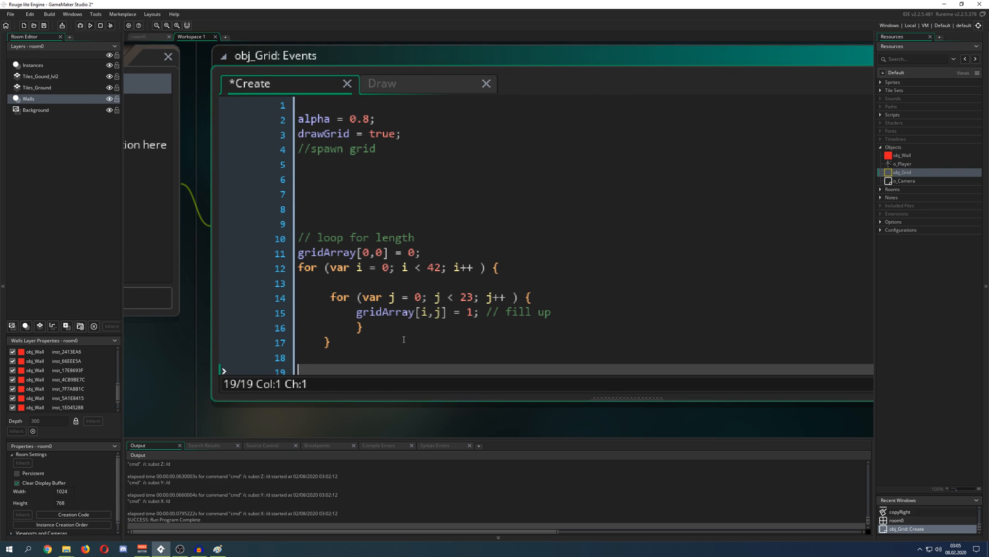
pyautogui.scroll(-3)
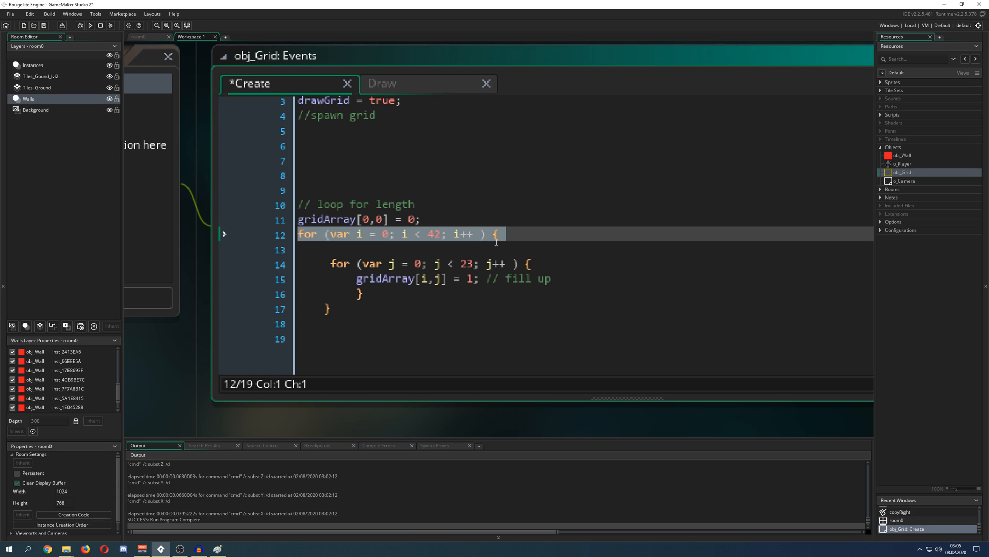
pyautogui.moveTo(536, 262)
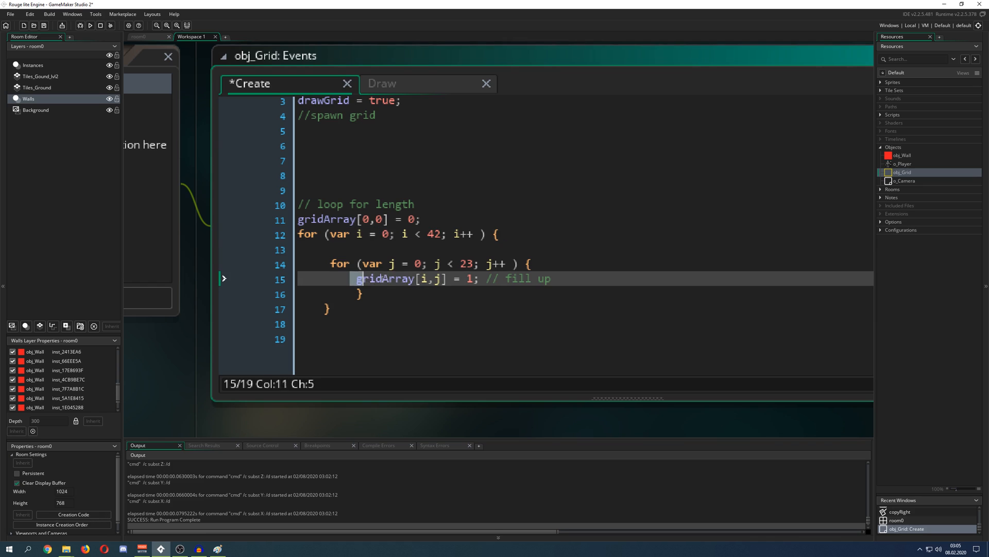
pyautogui.doubleClick(385, 278)
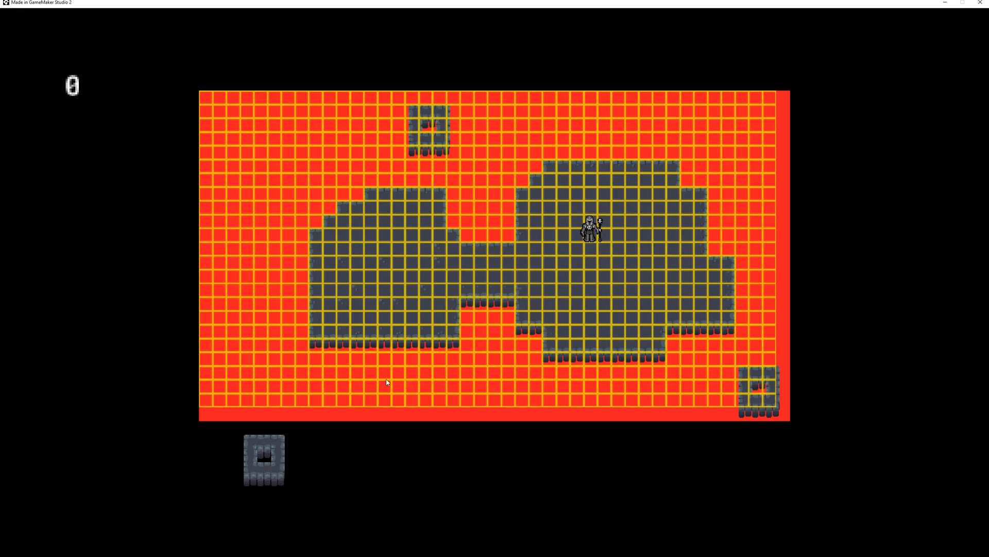
pyautogui.moveTo(368, 402)
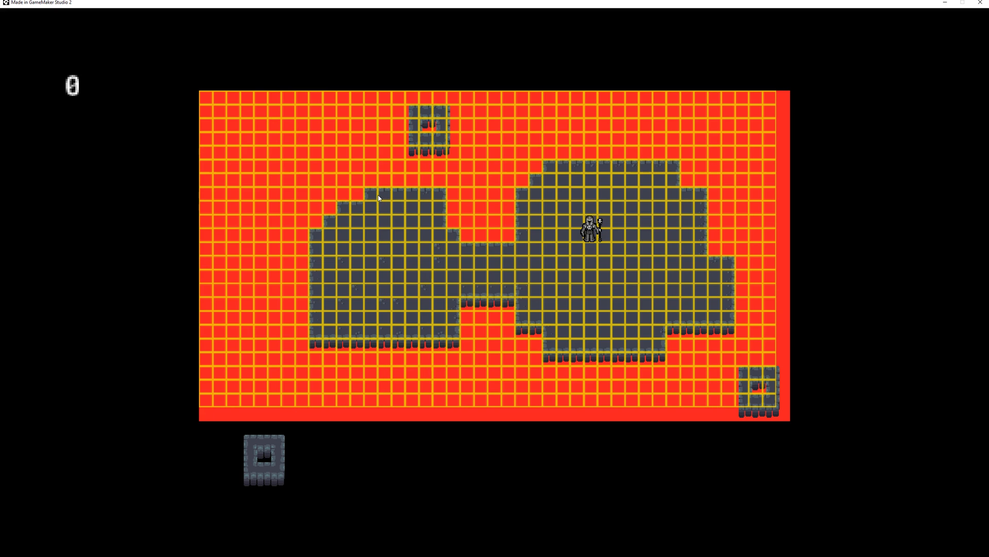
pyautogui.moveTo(508, 259)
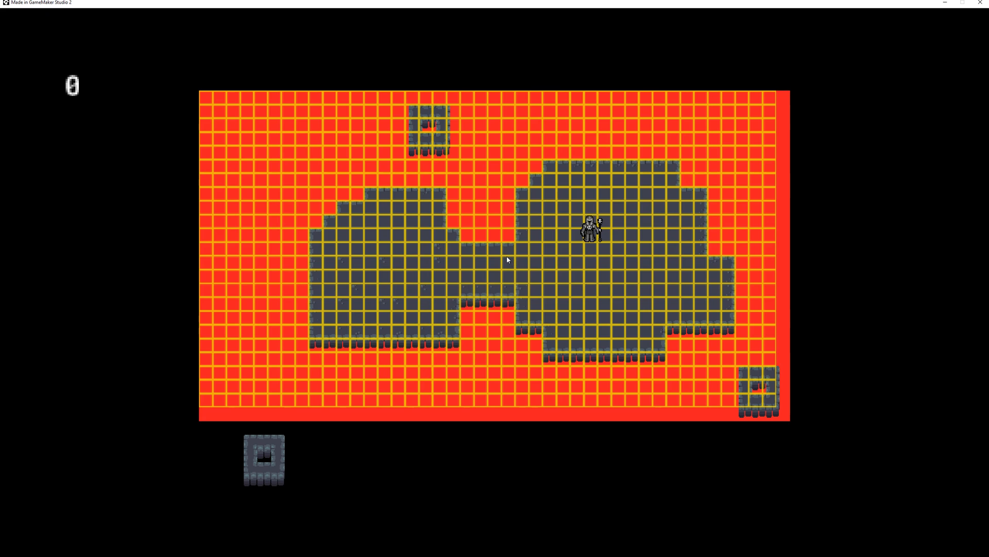
pyautogui.moveTo(650, 244)
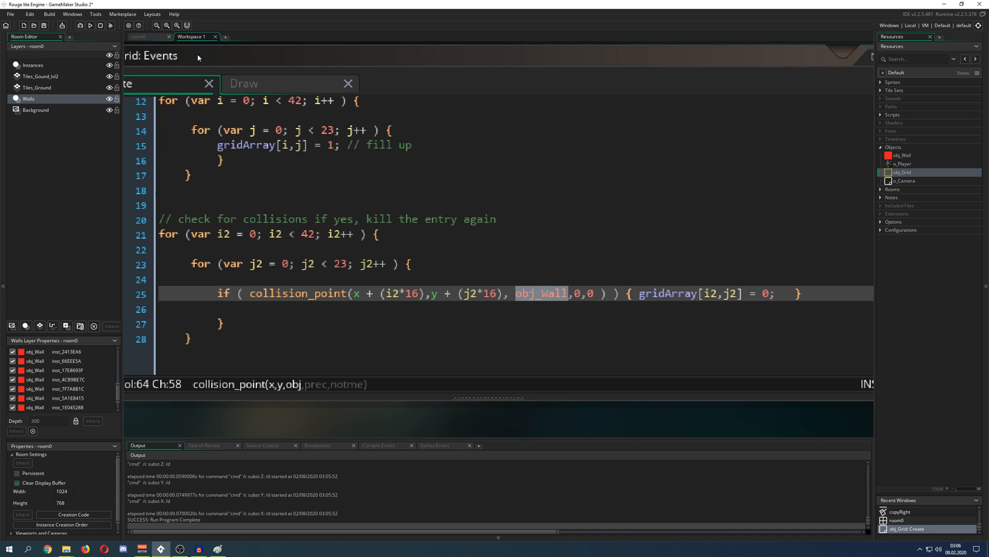
# Step: Save the collision_point obj_Wall clearing loops and run the game
pyautogui.click(141, 36)
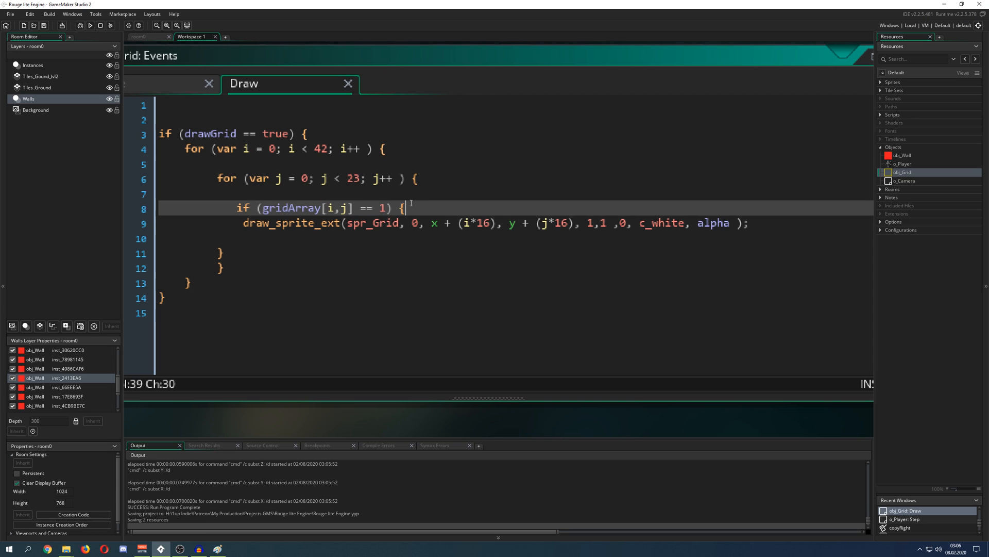
pyautogui.click(101, 25)
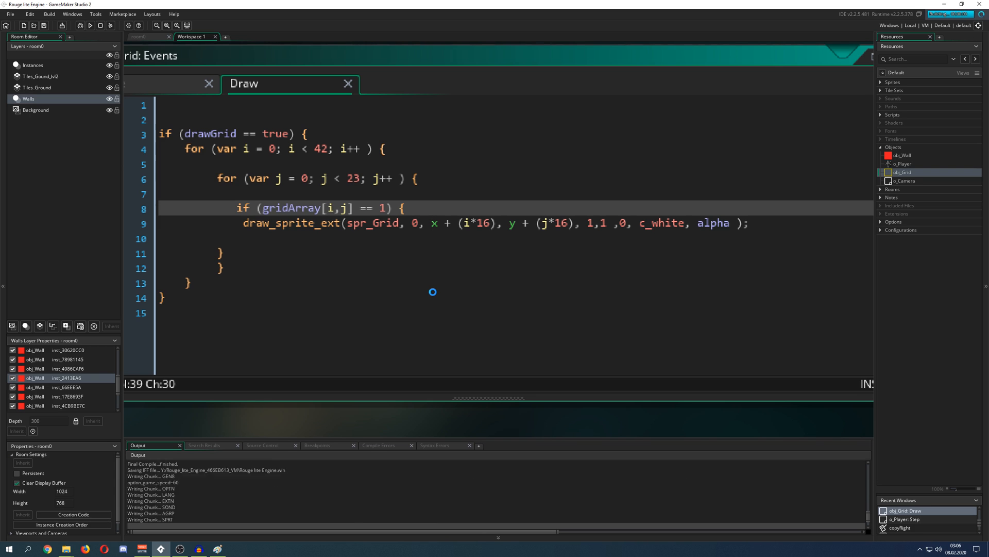
pyautogui.click(90, 25)
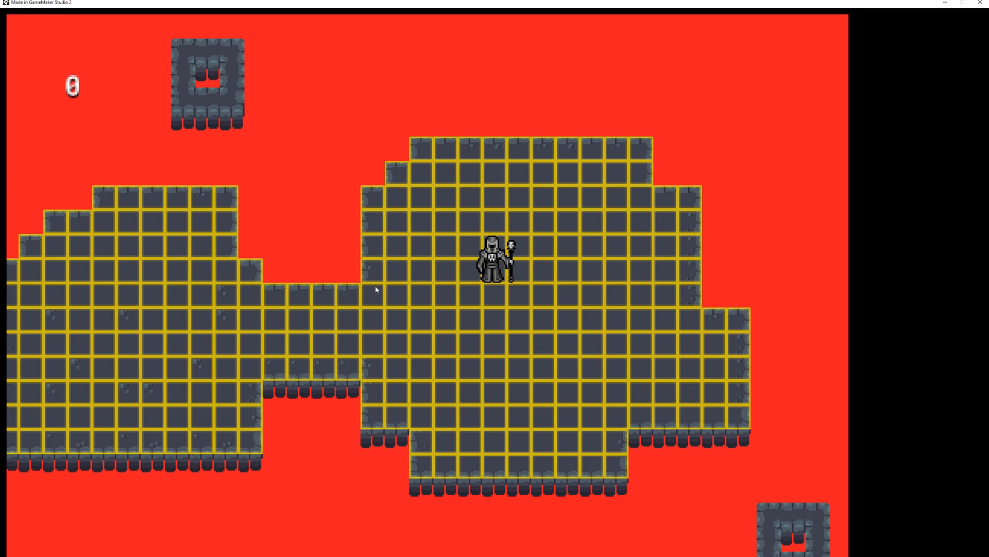
pyautogui.moveTo(409, 225)
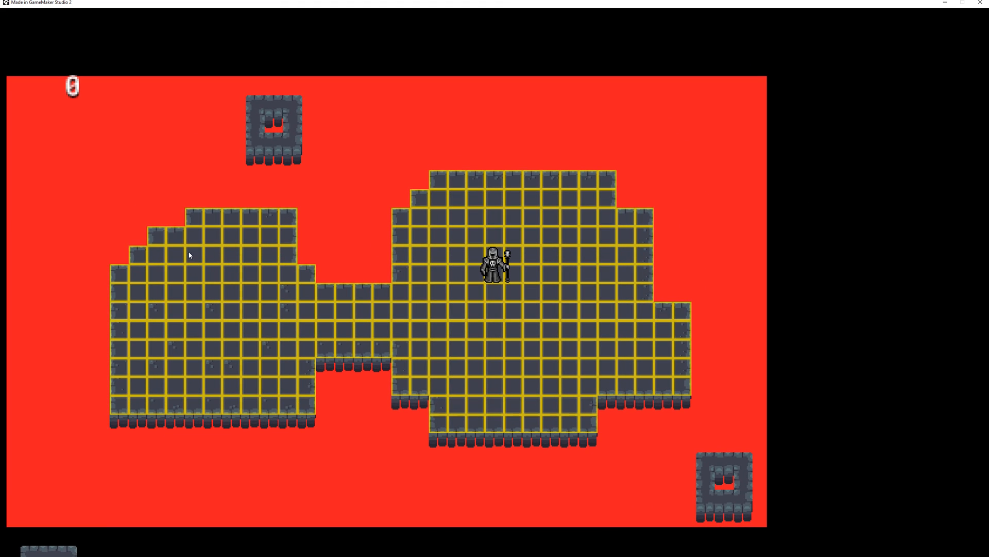
pyautogui.moveTo(318, 396)
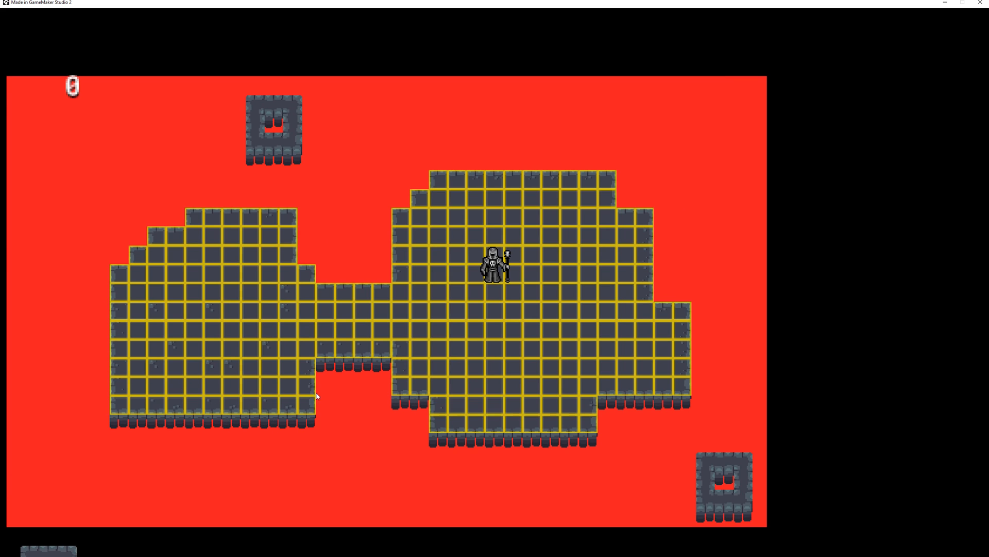
pyautogui.moveTo(498, 291)
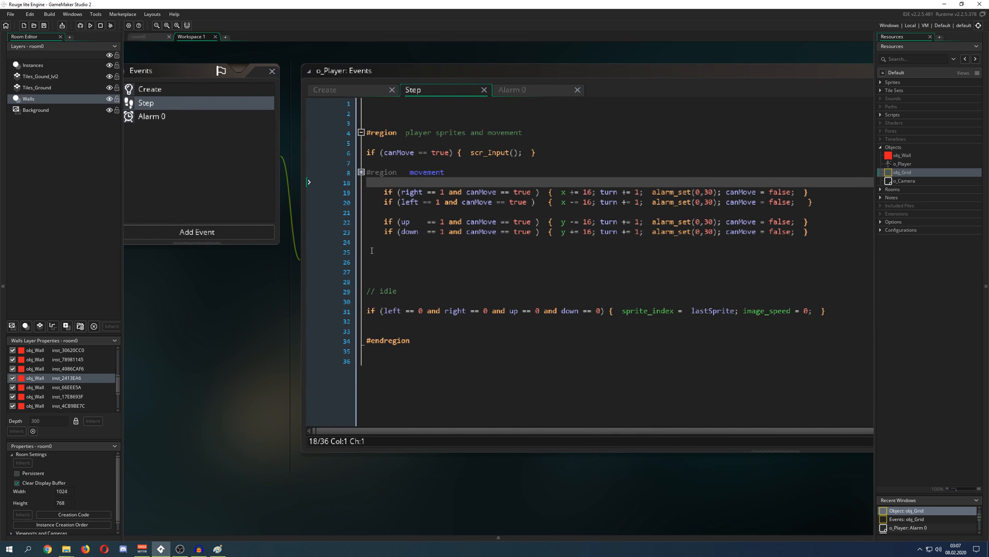
pyautogui.moveTo(153, 454)
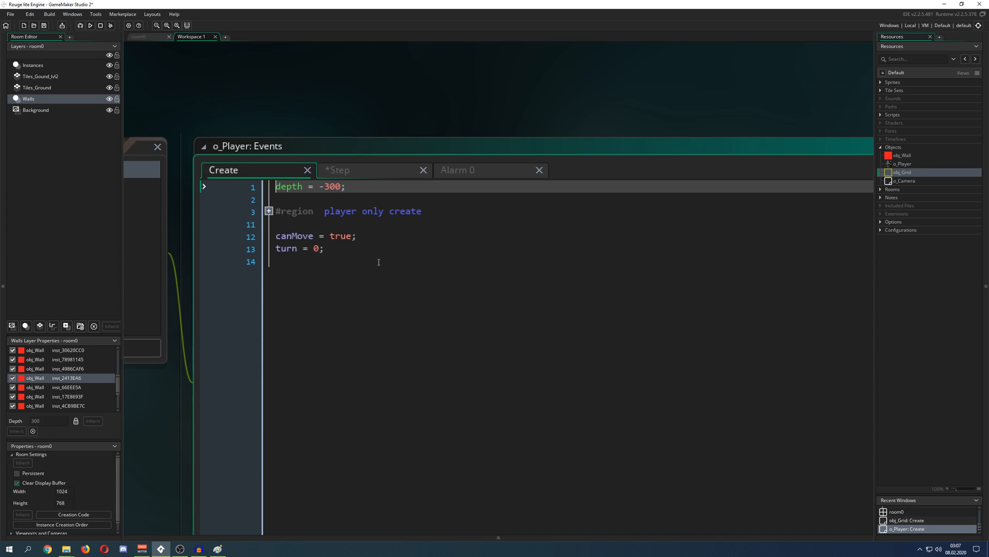
# Step: Check o_Player's canMove = true and turn = 0 values, and run the game
pyautogui.doubleClick(294, 236)
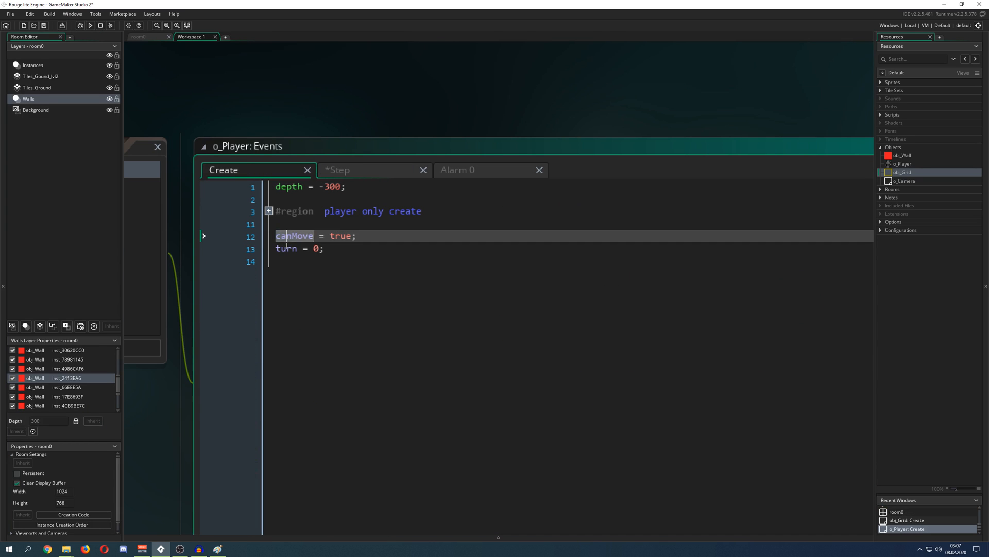
pyautogui.click(287, 248)
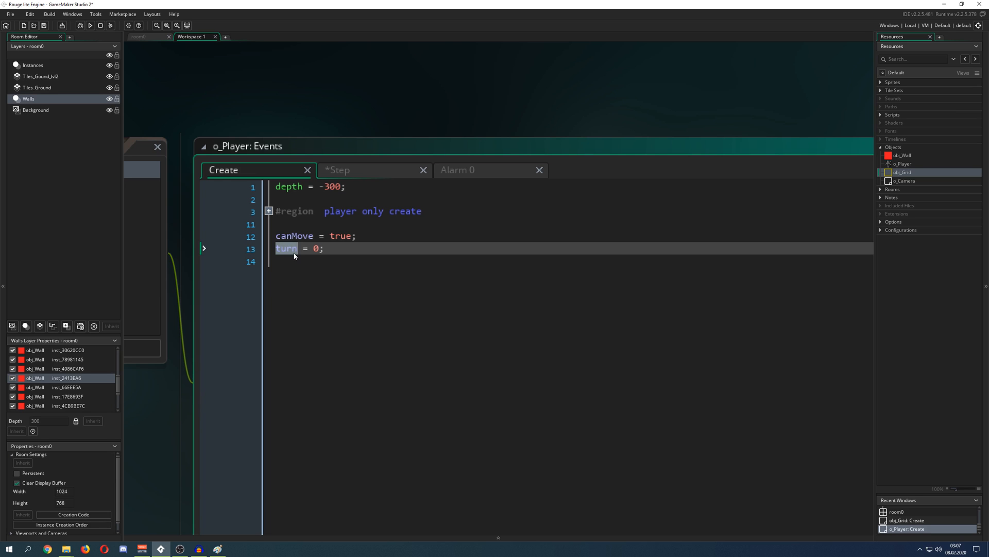
pyautogui.moveTo(366, 264)
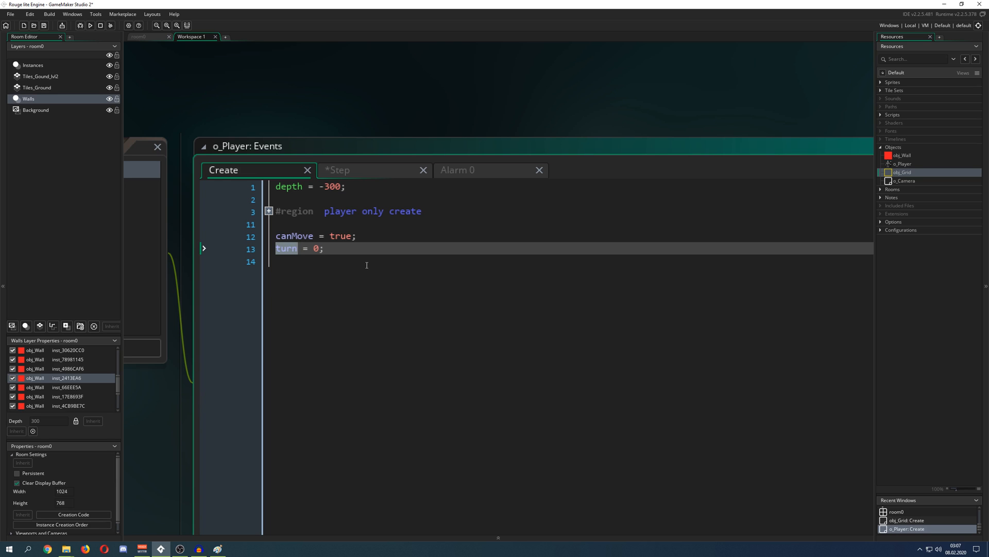
pyautogui.click(89, 26)
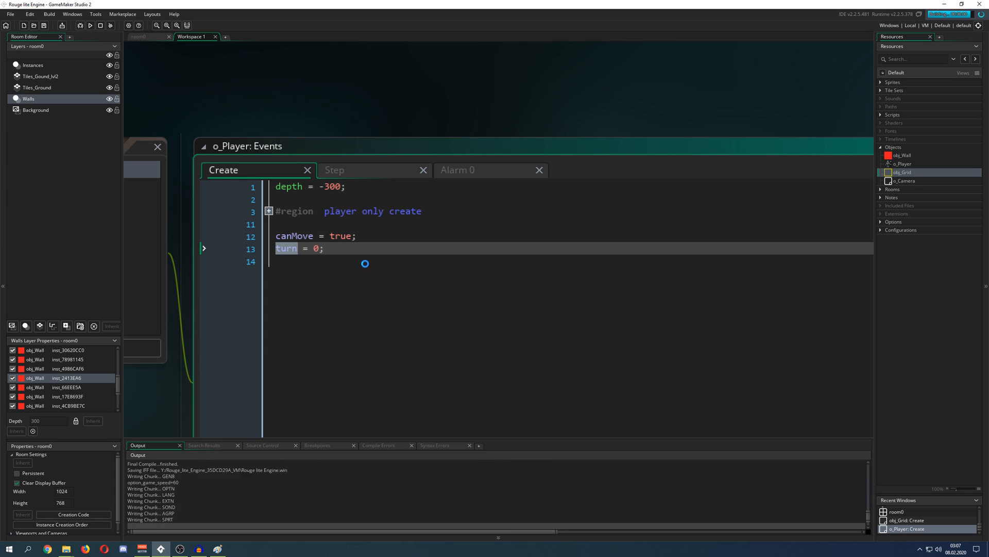
pyautogui.click(90, 25)
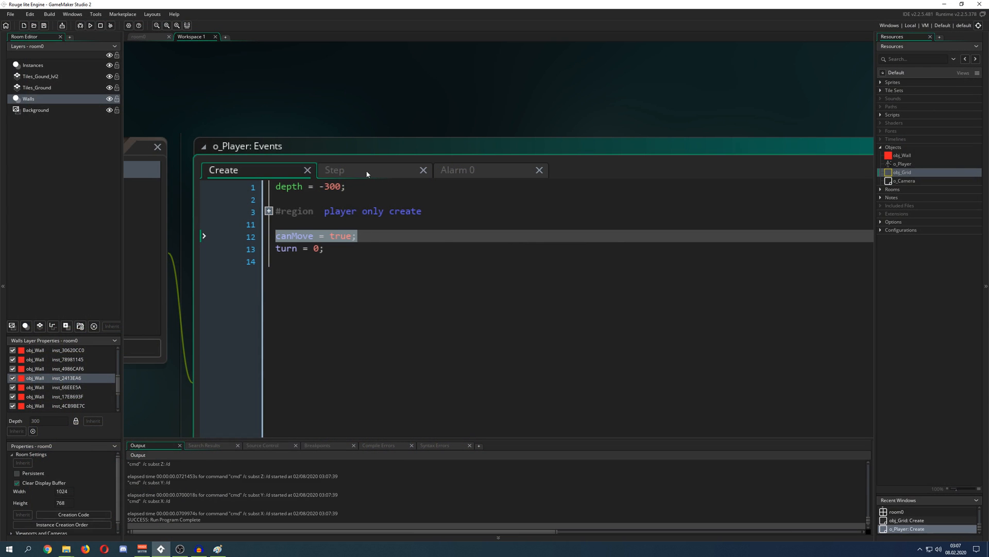
# Step: Open scr_Input from the Step event, review its A/D/W/S release checks, and close it
pyautogui.click(374, 170)
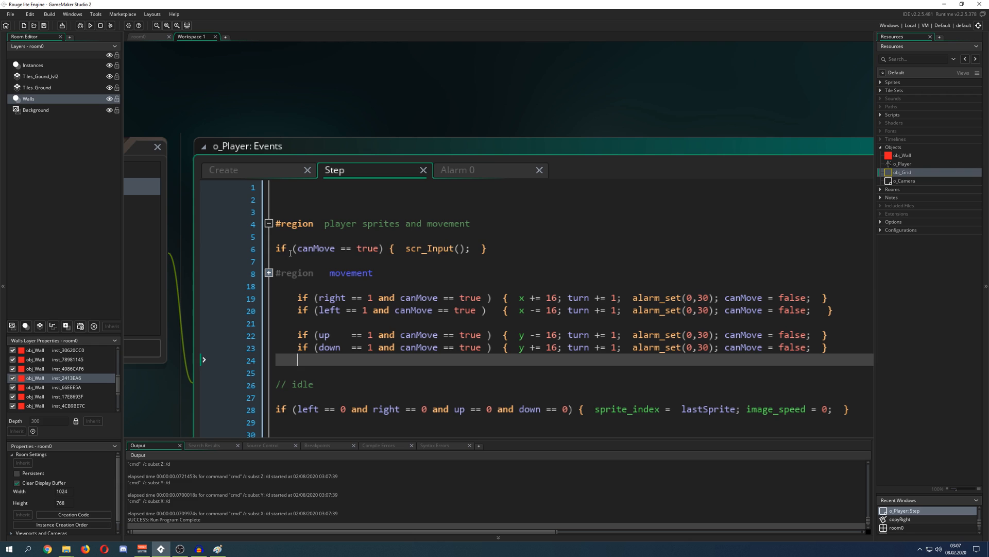
pyautogui.doubleClick(316, 248)
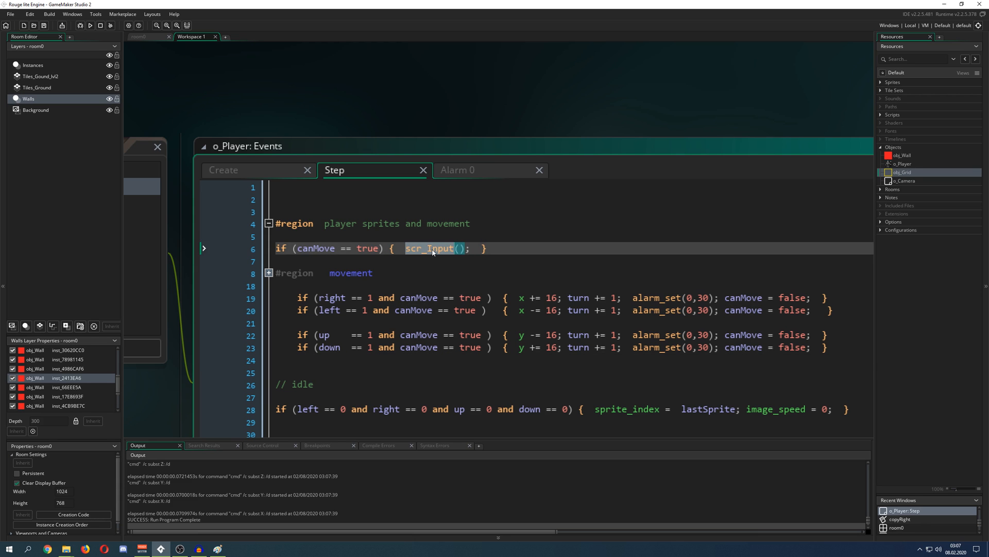
pyautogui.doubleClick(429, 248)
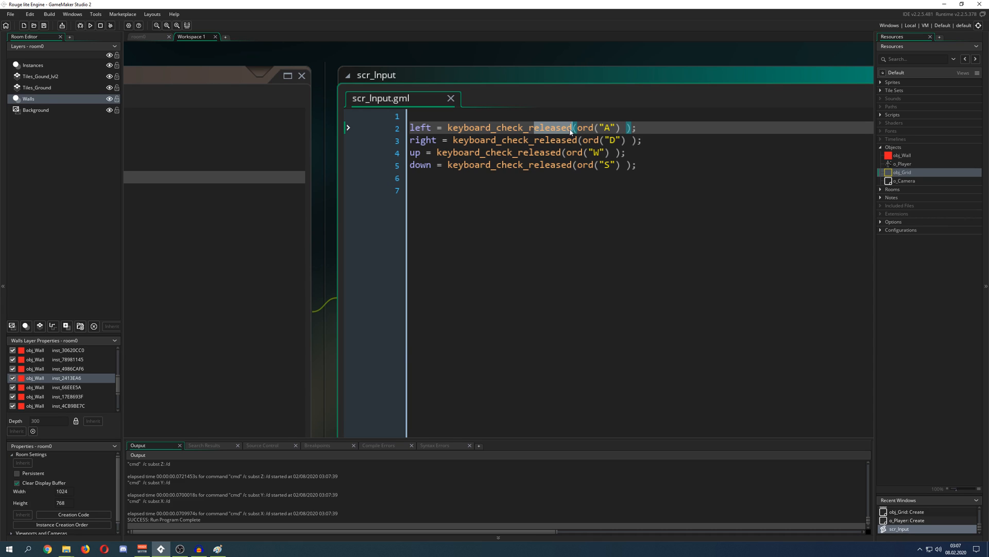
pyautogui.click(416, 127)
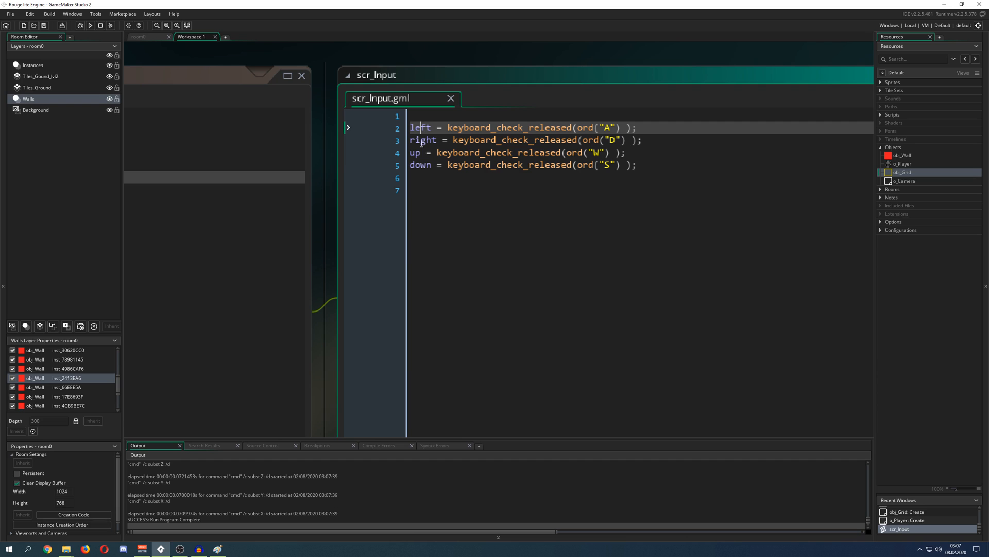
pyautogui.click(450, 98)
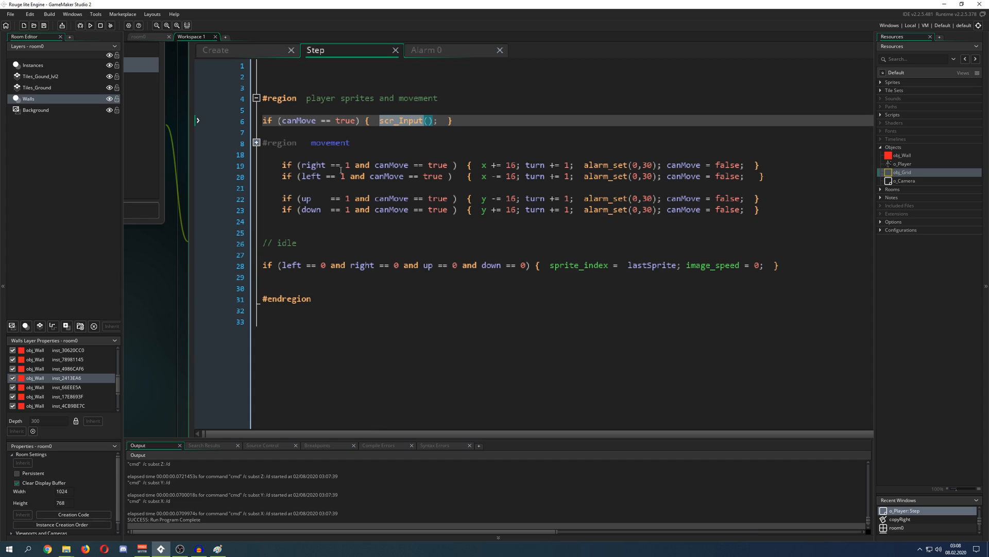
# Step: Review the alarm_set call and Alarm 0's canMove = true reset
pyautogui.doubleClick(313, 165)
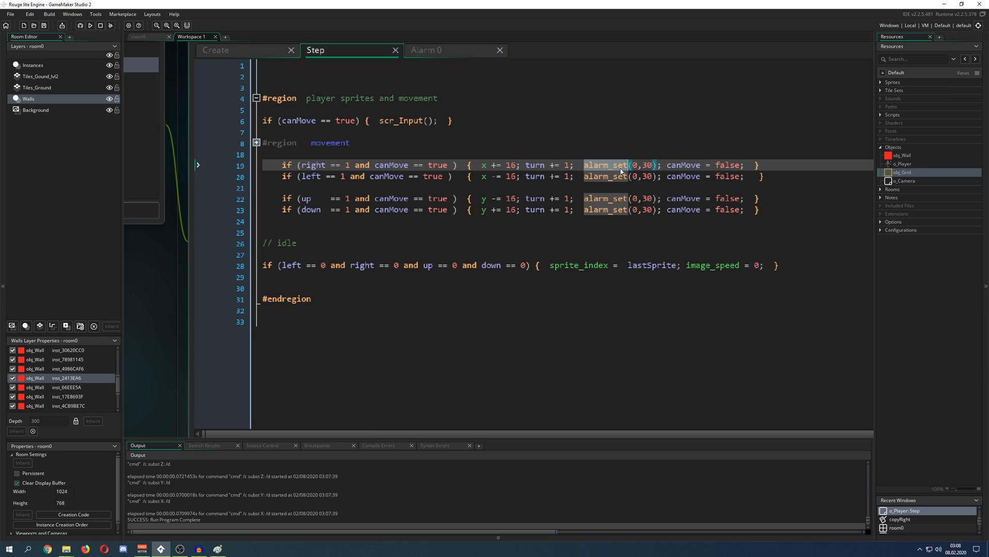
pyautogui.click(426, 50)
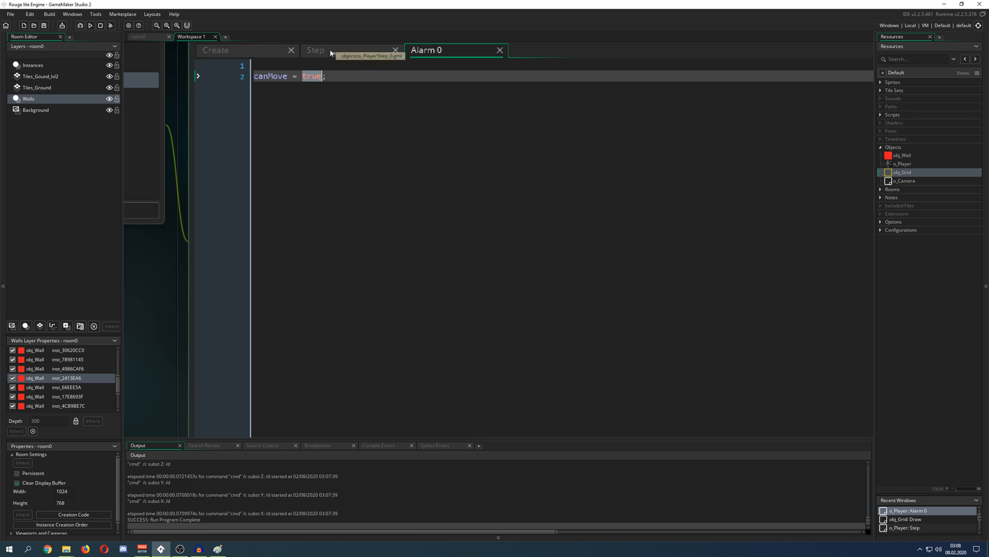
pyautogui.click(315, 50)
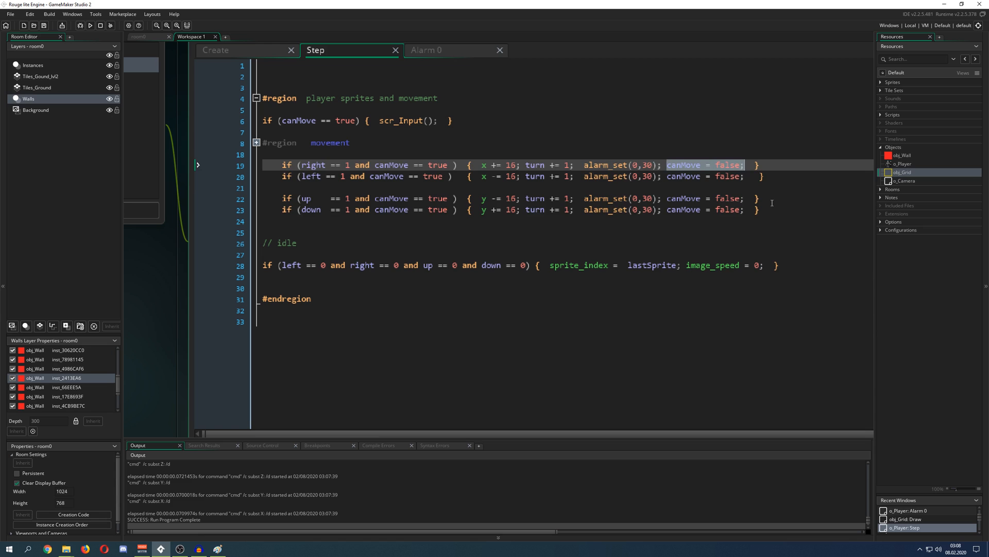
# Step: Examine the Step event's left and right variables and the x += 16 movement
pyautogui.click(293, 176)
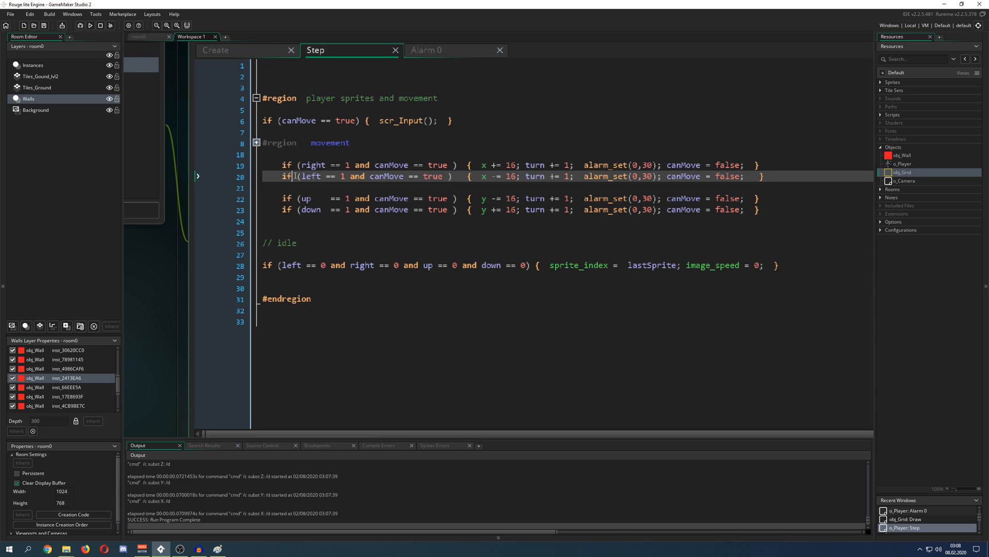
pyautogui.doubleClick(310, 176)
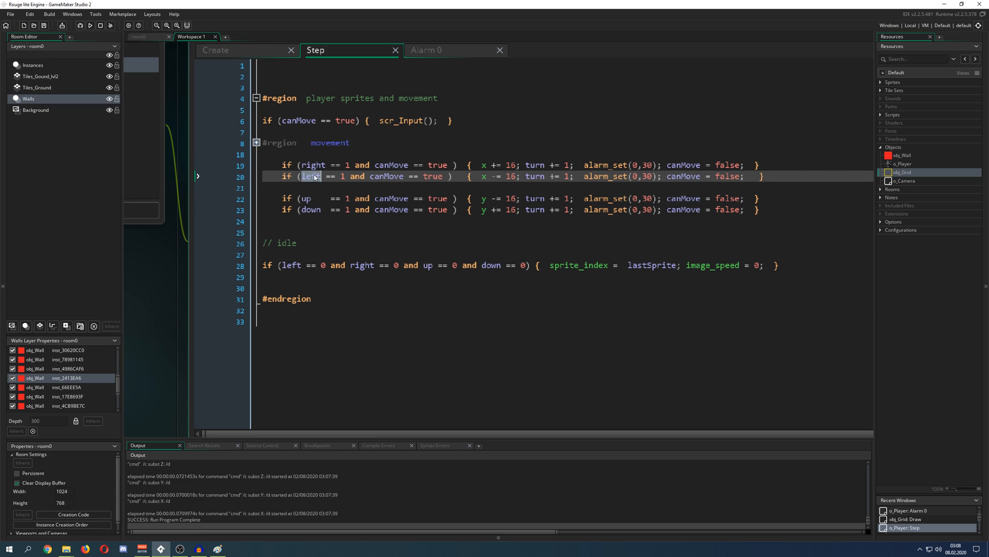
pyautogui.doubleClick(292, 265)
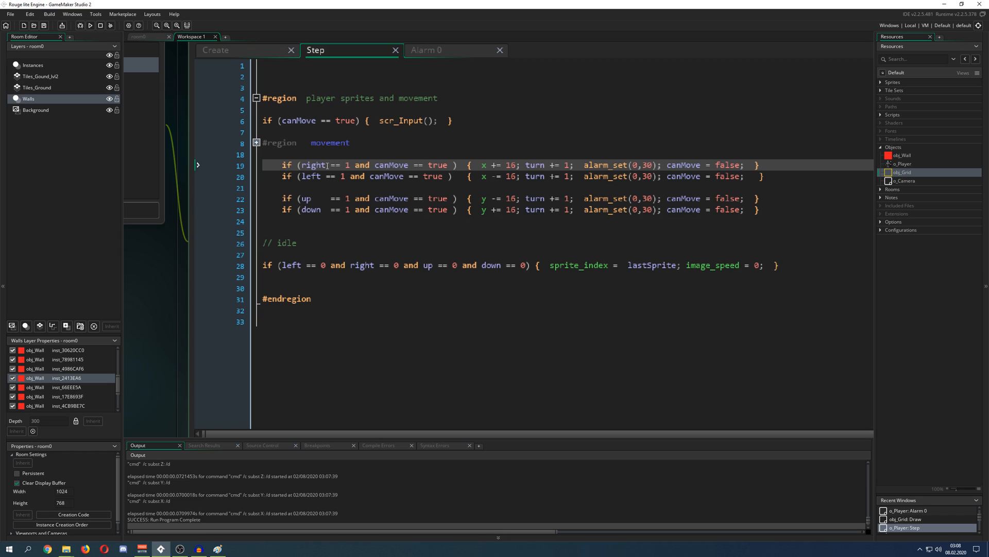
pyautogui.moveTo(570, 156)
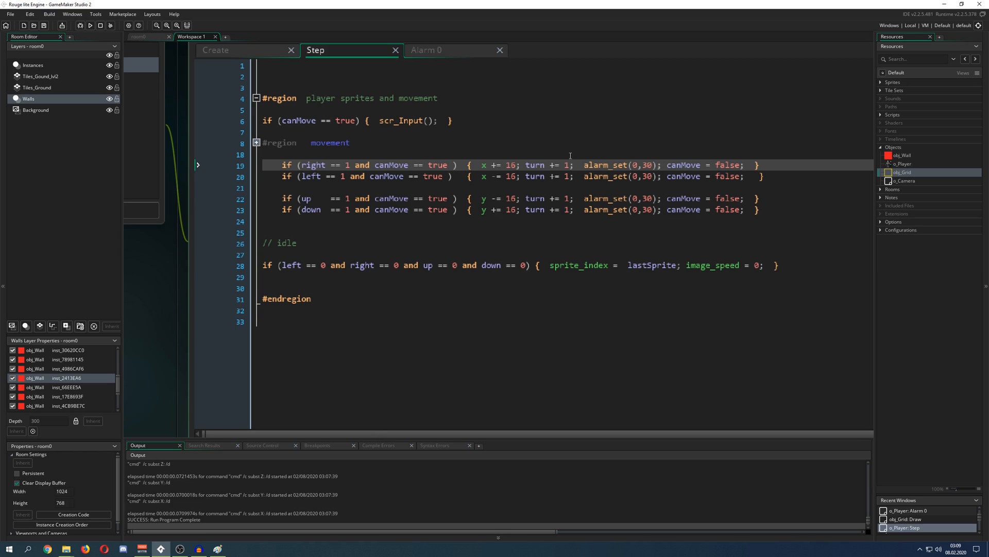
pyautogui.moveTo(284, 177); pyautogui.dragTo(761, 210)
pyautogui.write('//')
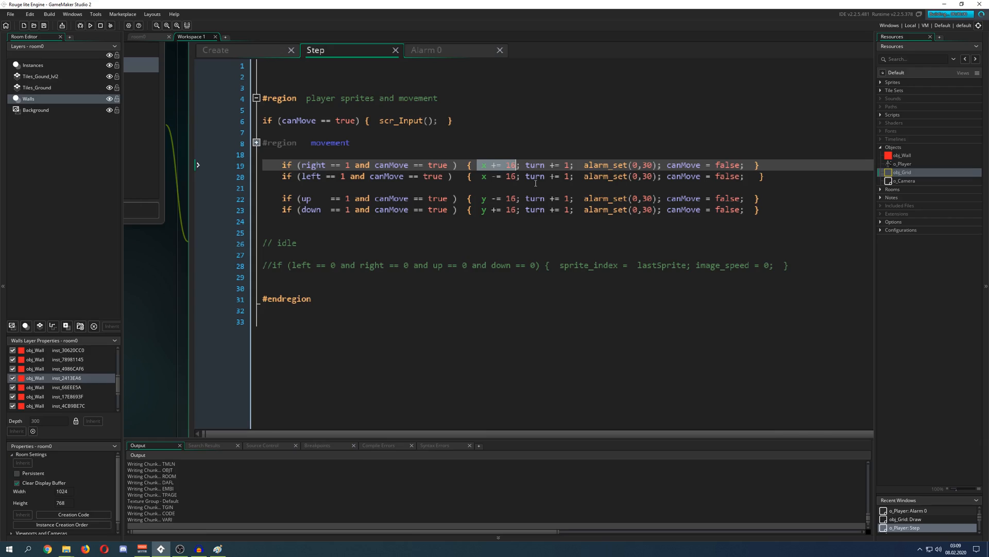
# Step: Revert the Step event to the spr_Hero sprite-switching lines with the idle check restored
pyautogui.click(90, 26)
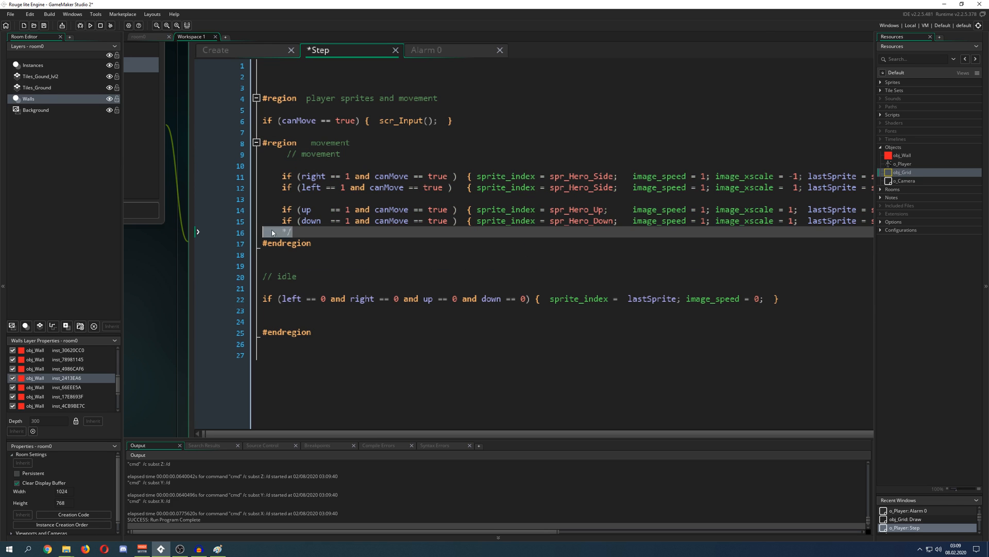
# Step: Save the restored Step code and run the game to see the knight on the gridded floor
pyautogui.click(90, 25)
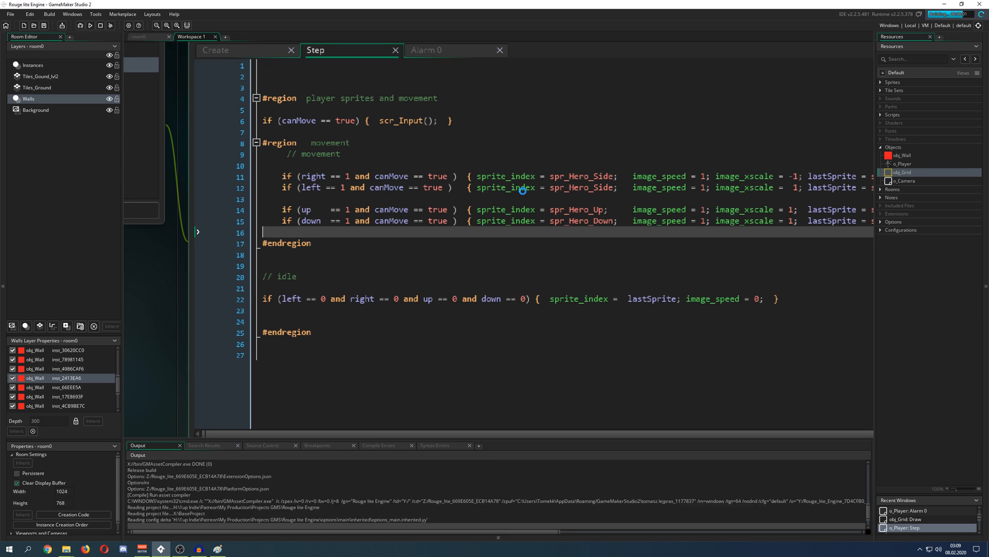
pyautogui.click(91, 25)
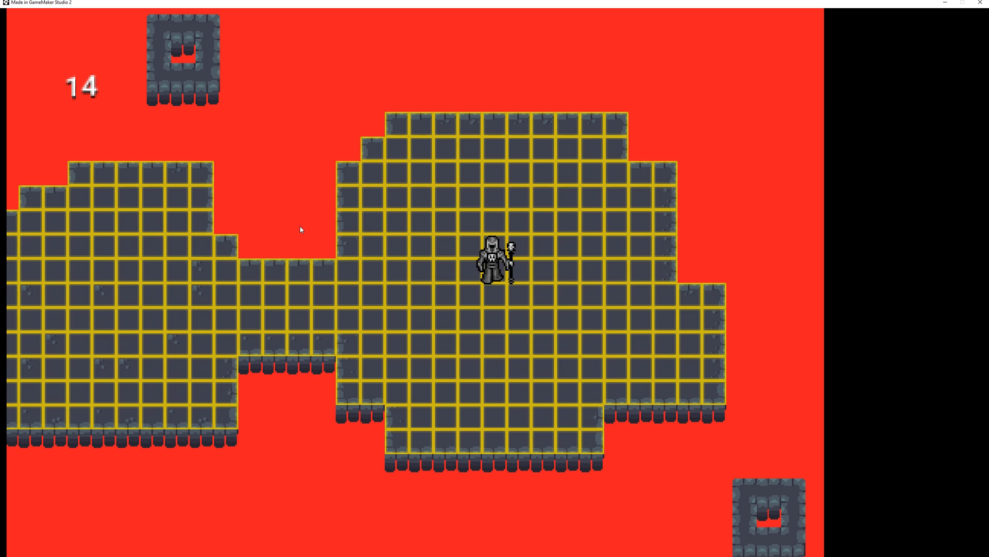
pyautogui.moveTo(380, 263)
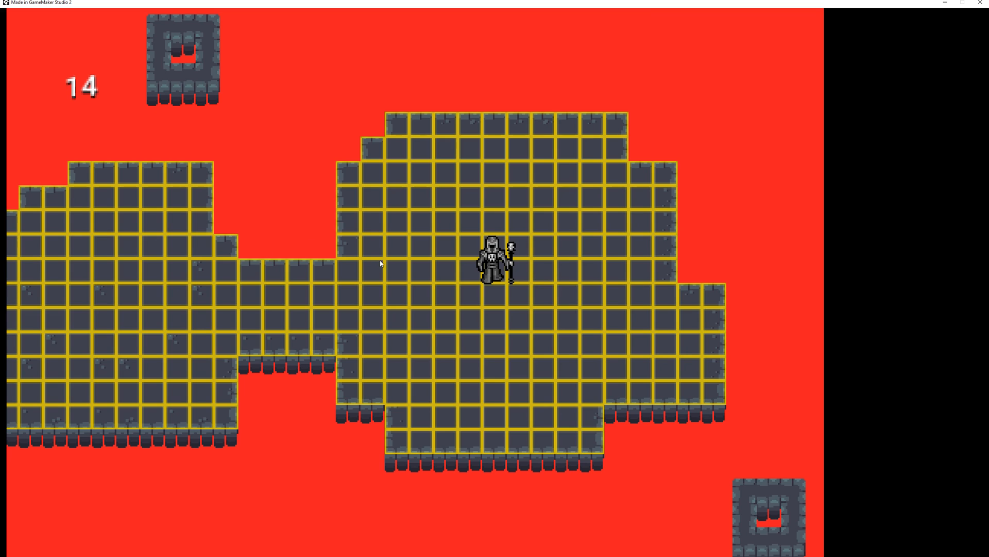
pyautogui.moveTo(469, 266)
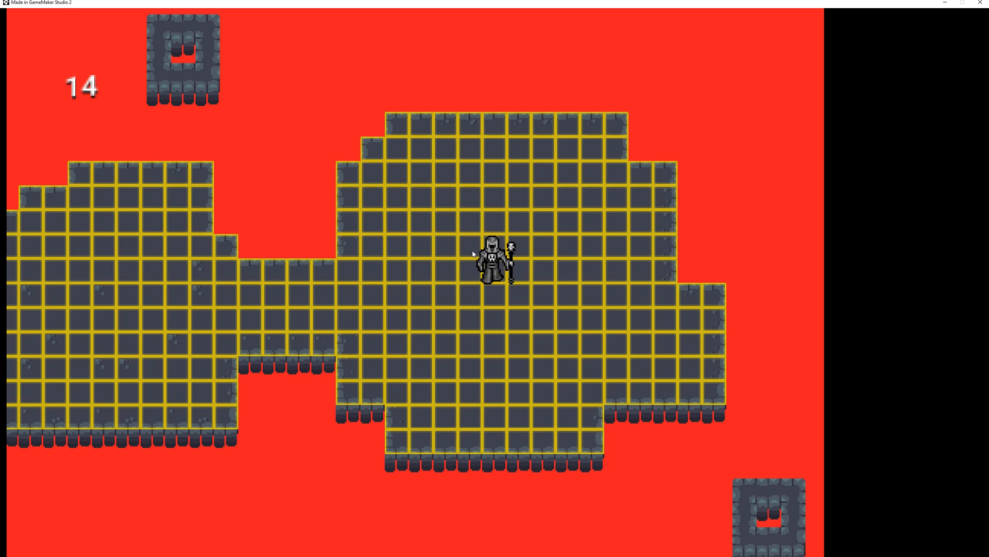
pyautogui.moveTo(472, 253)
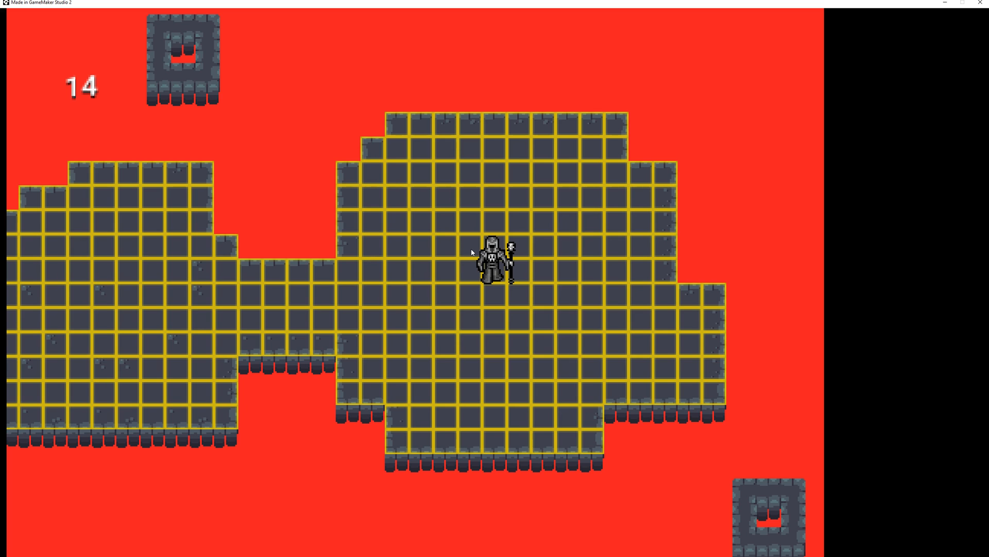